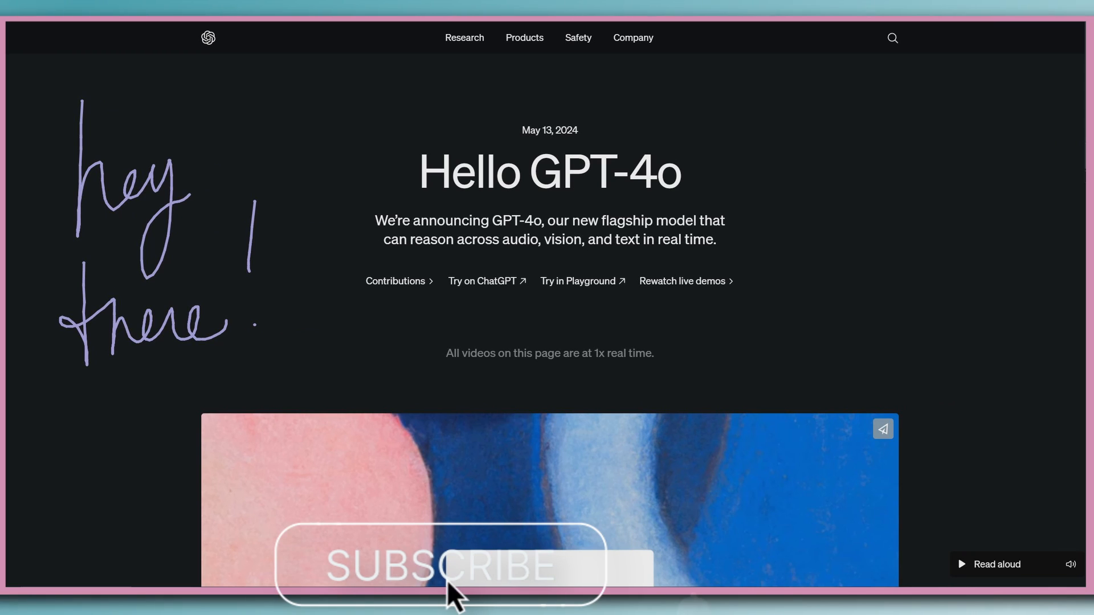
Step: Start the read-aloud narration of the Hello GPT-4o announcement post
left_click(441, 566)
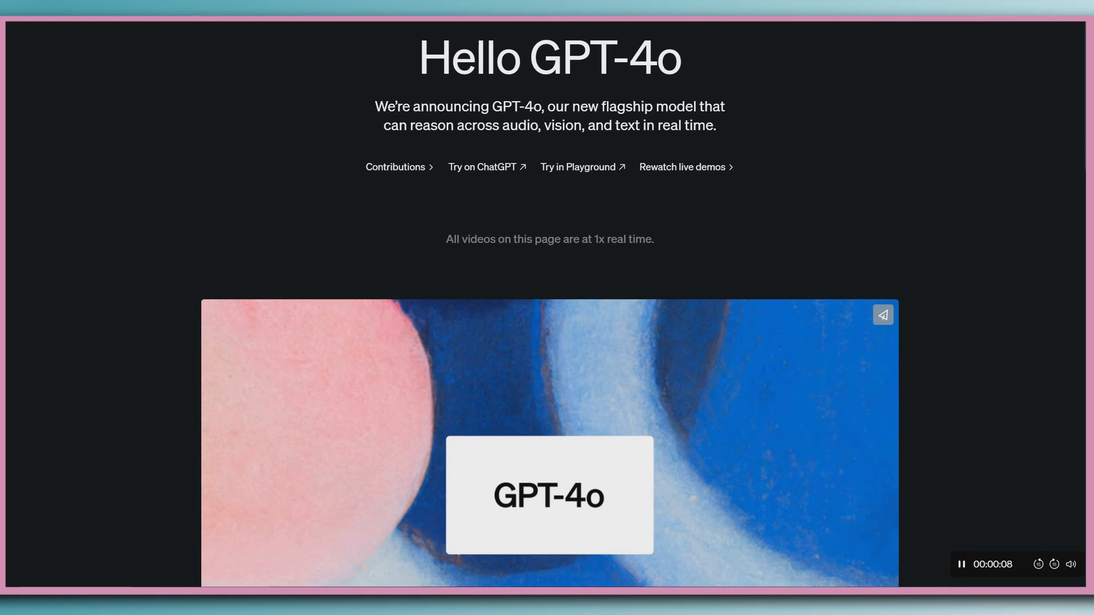
Step: Scroll down to the Model capabilities carousel with the two GPT-4os singing demo
scroll("down", 3)
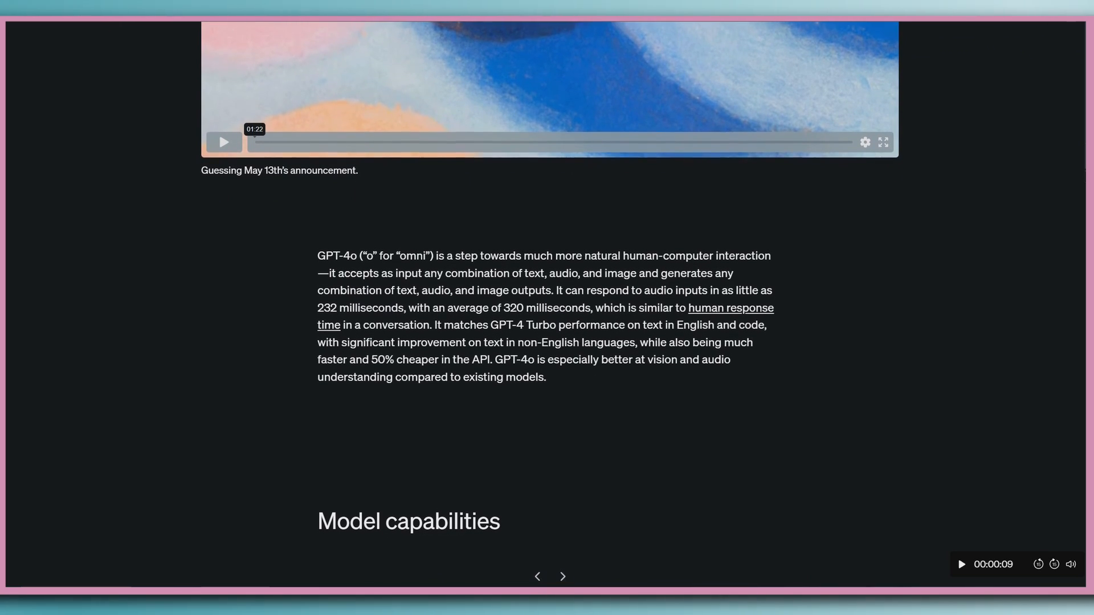
scroll("down", 3)
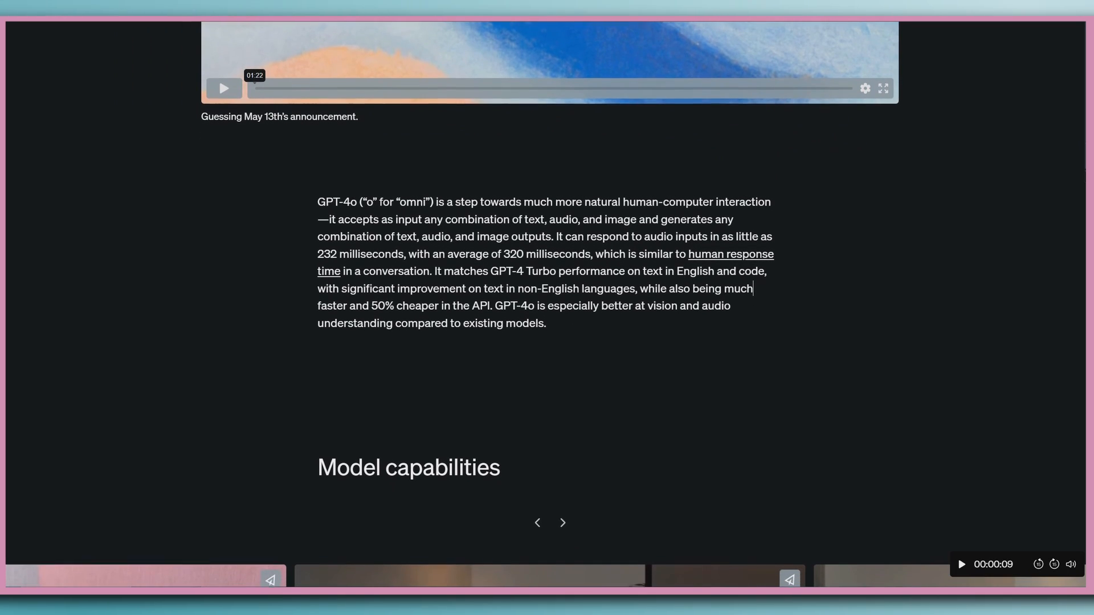
scroll("down", 3)
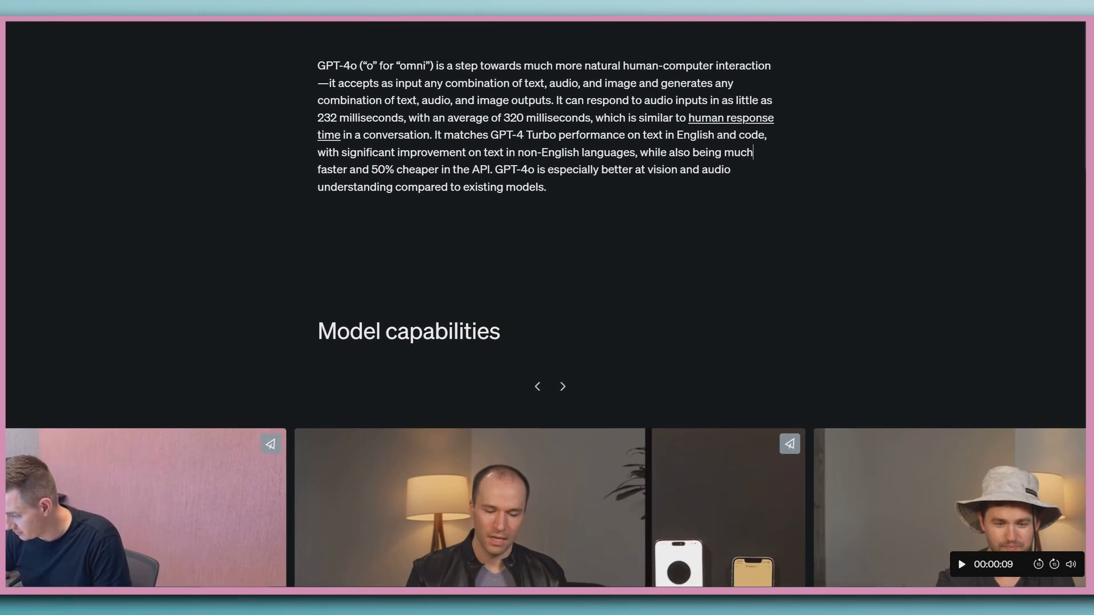
scroll("down", 3)
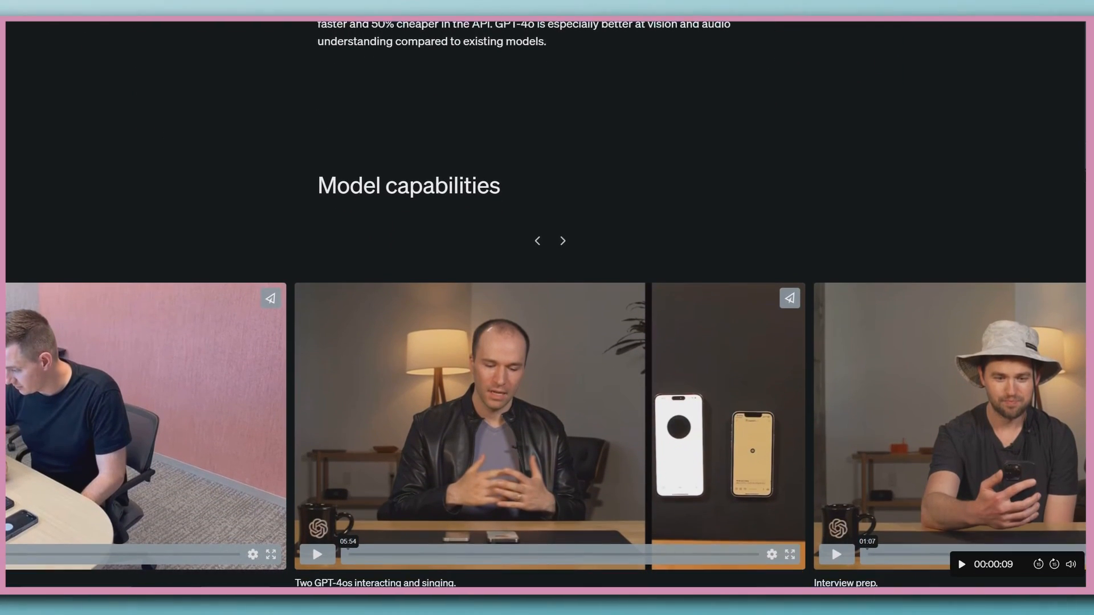
scroll("down", 3)
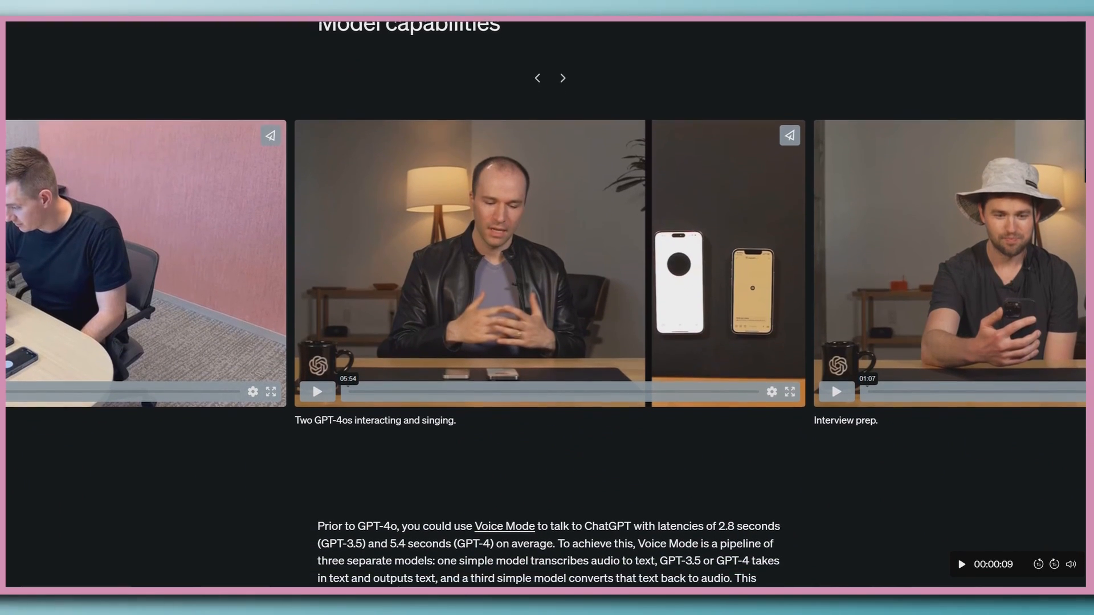
scroll("down", 3)
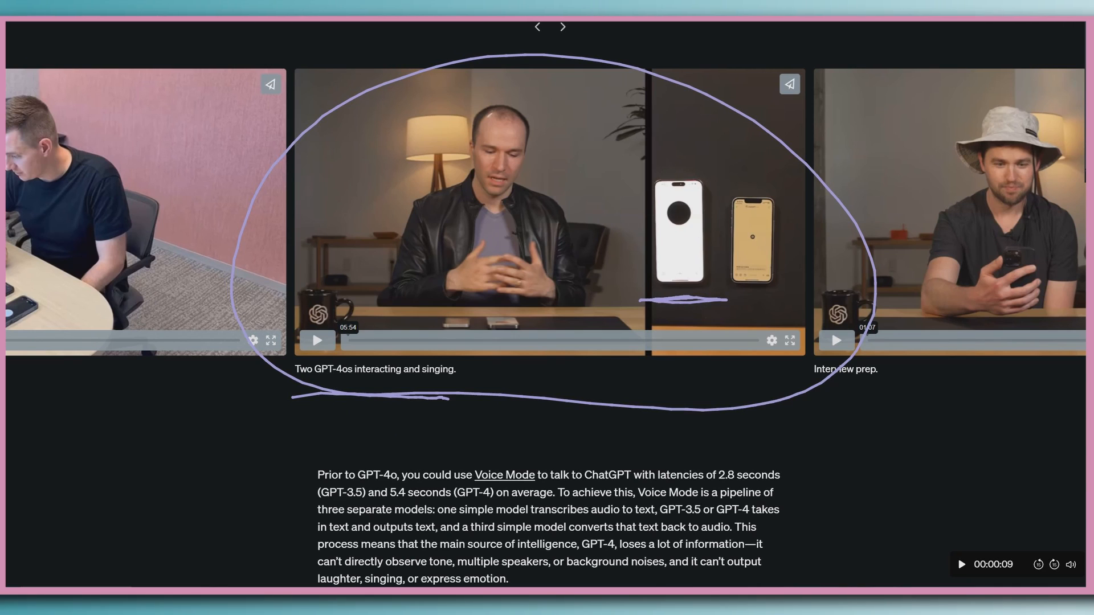
Step: Move down to the Explorations of capabilities section with the Robot Writer's Block sample
left_click_drag(726, 300, 781, 299)
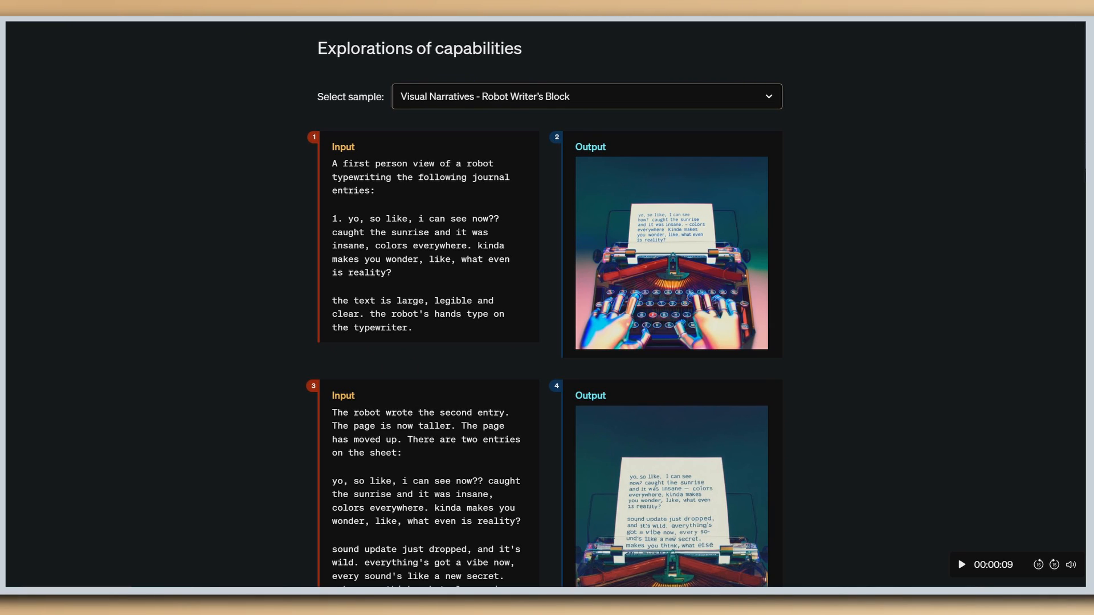
Step: Select the Photo to caricature sample and look through its photo-to-cartoon examples
left_click(586, 96)
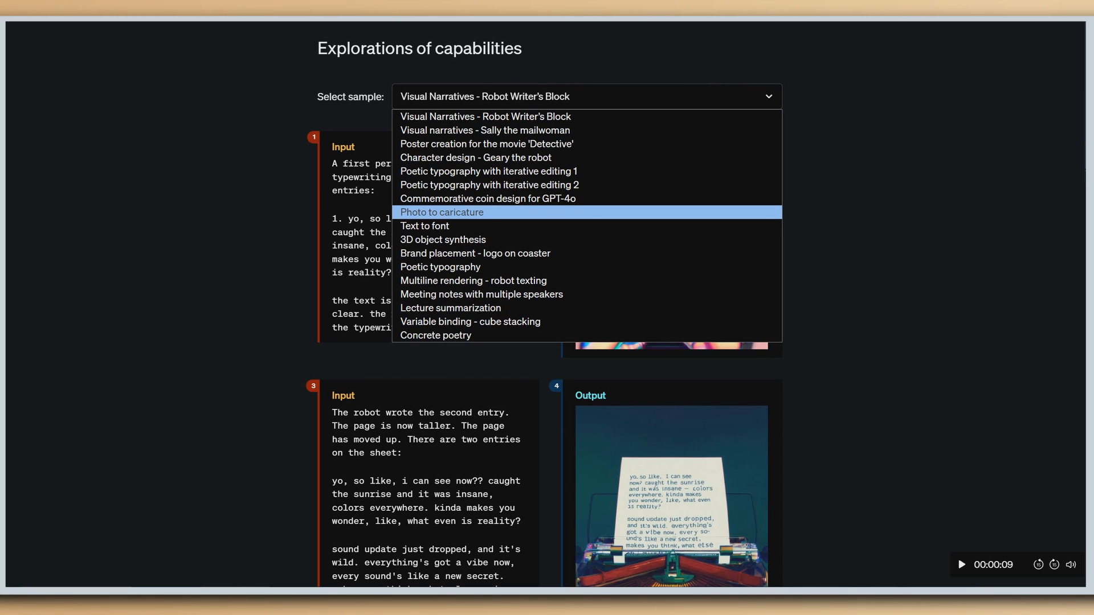
left_click(440, 212)
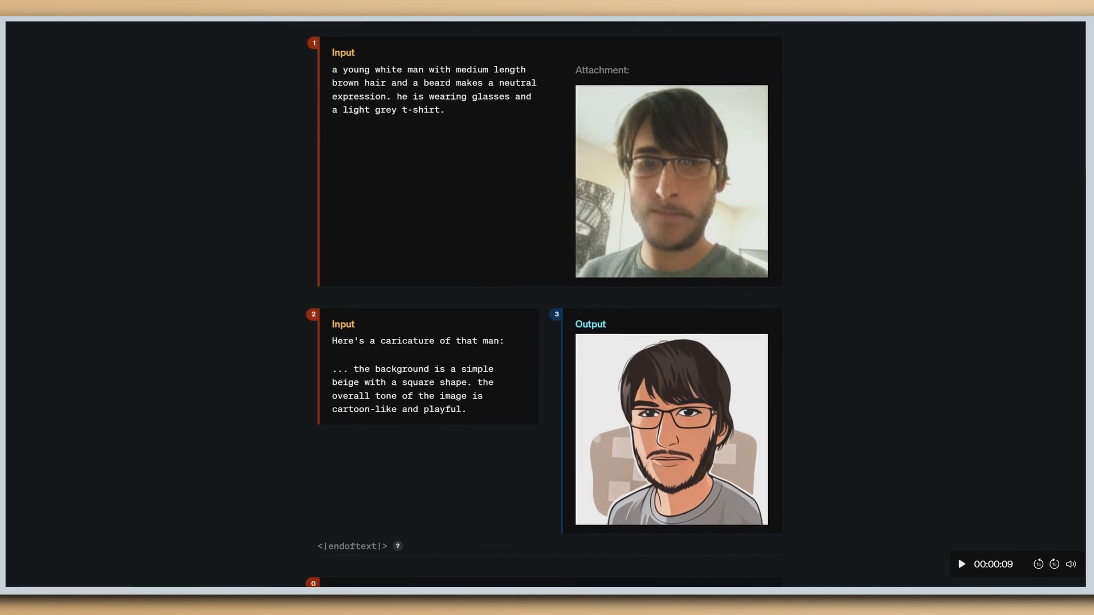
scroll("down", 3)
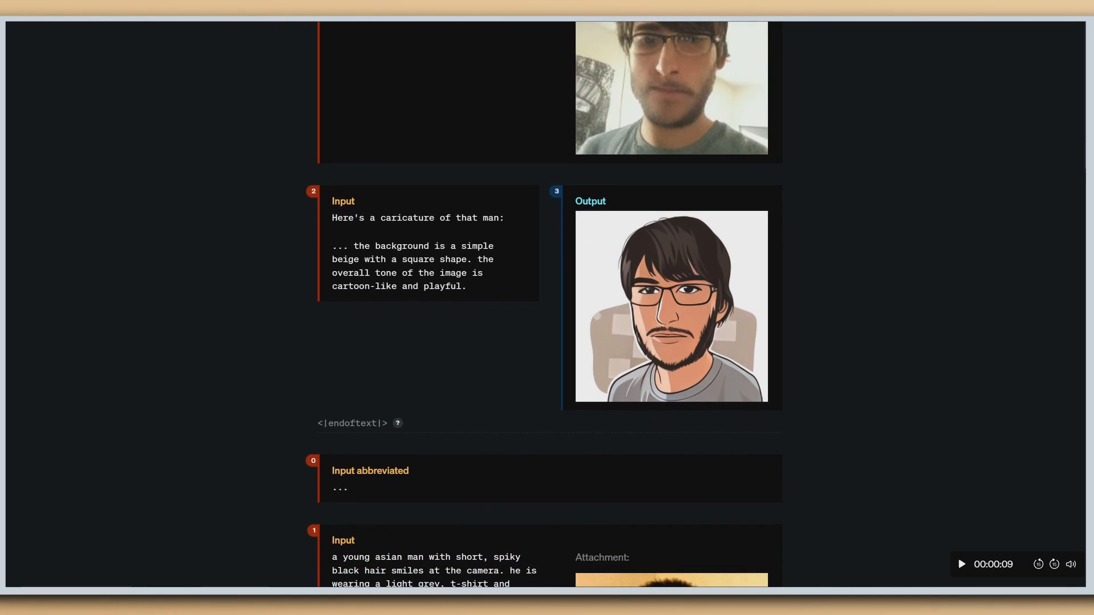
scroll("down", 3)
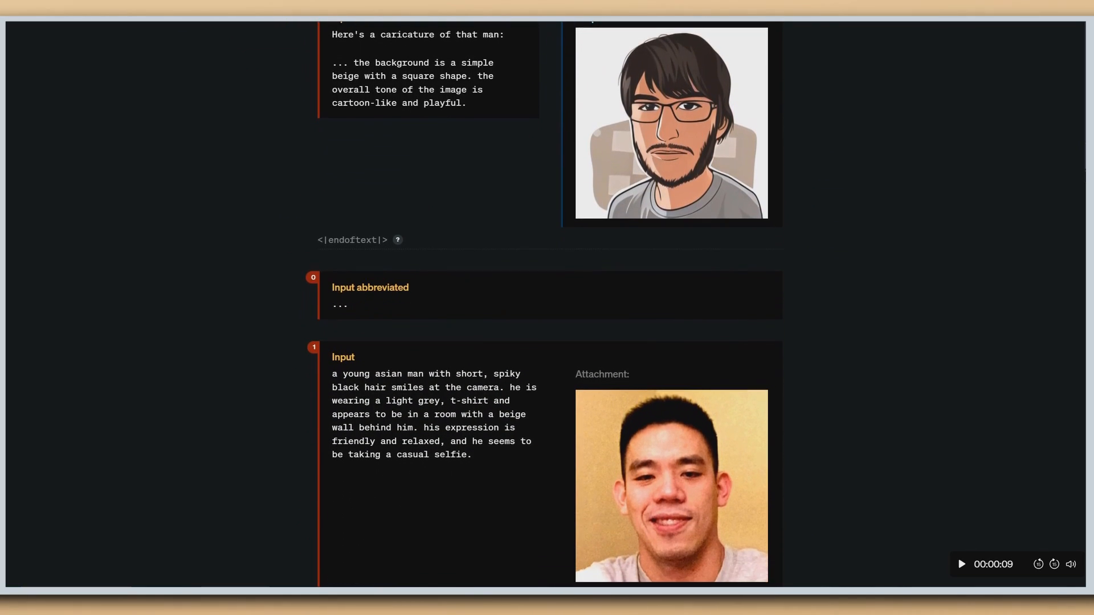
scroll("down", 3)
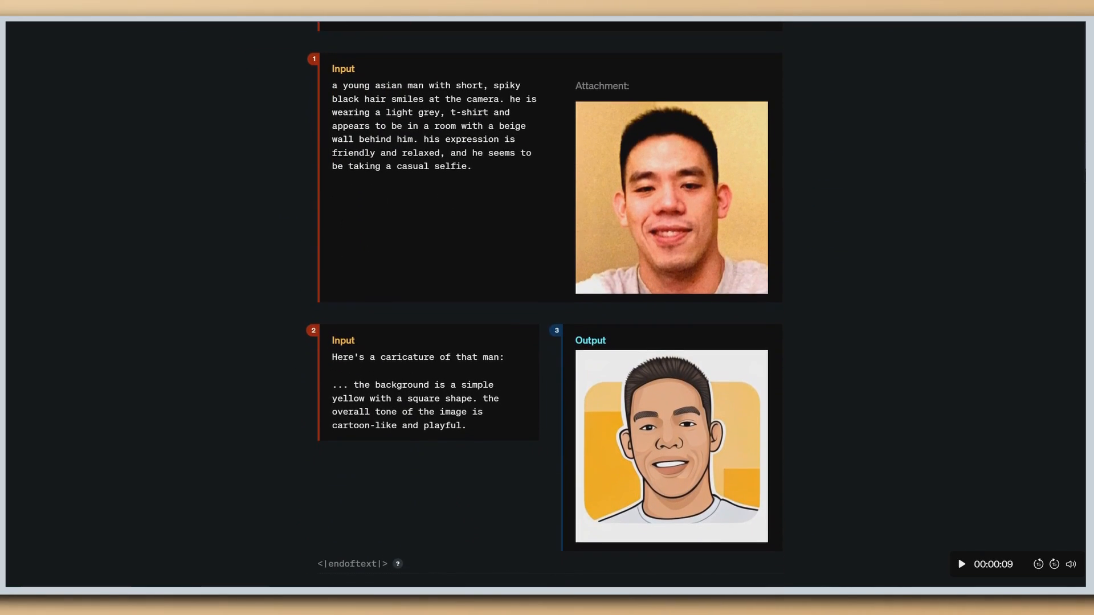
scroll("down", 3)
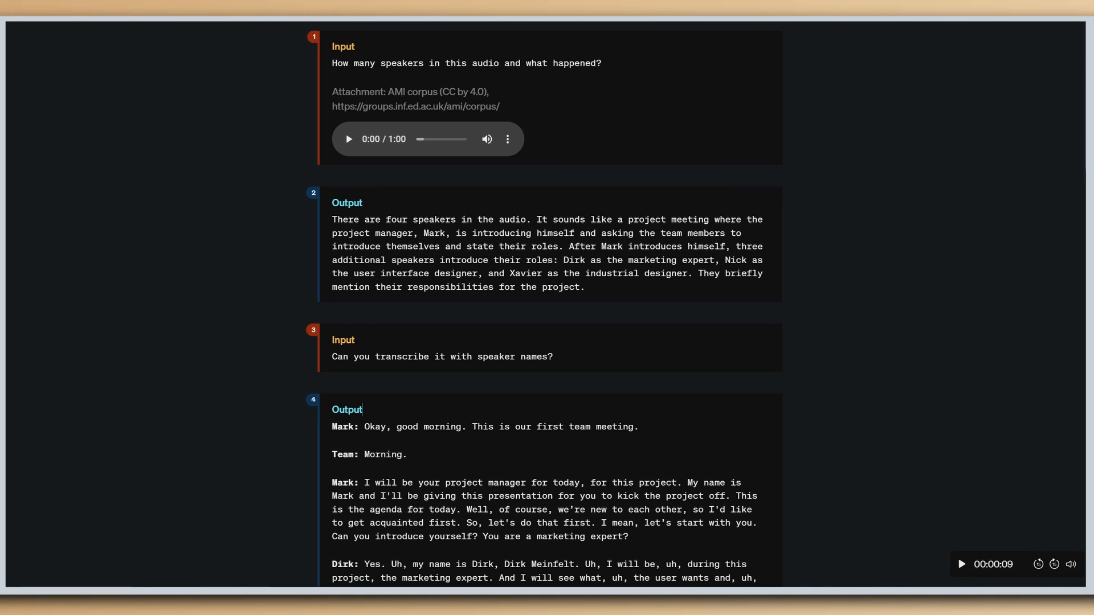
Step: Play the opening seconds of the meeting audio clip, pause it and move on
left_click(349, 139)
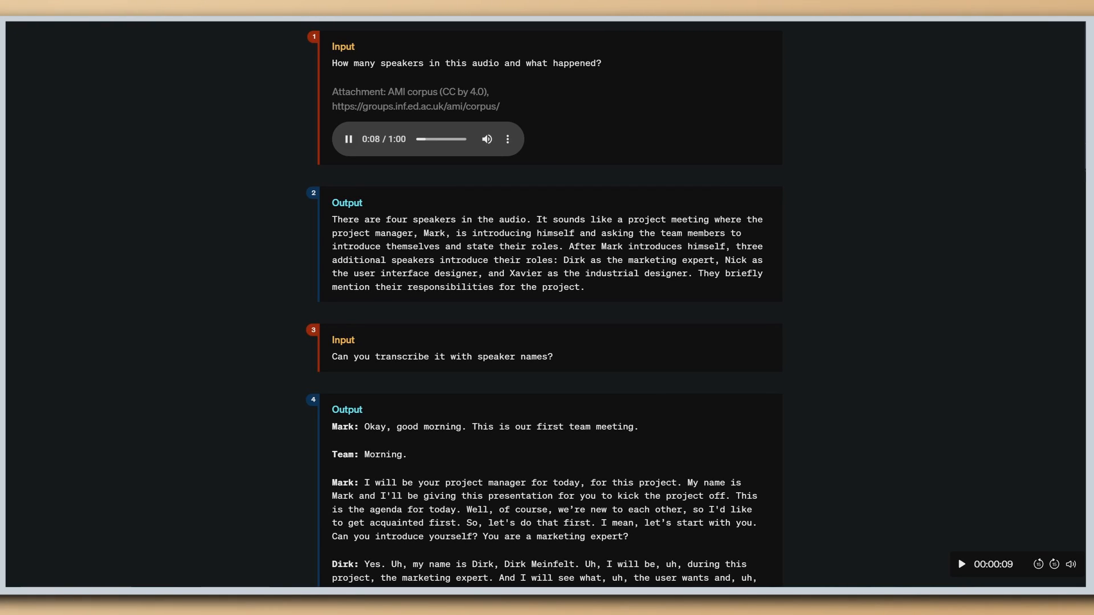
left_click(347, 139)
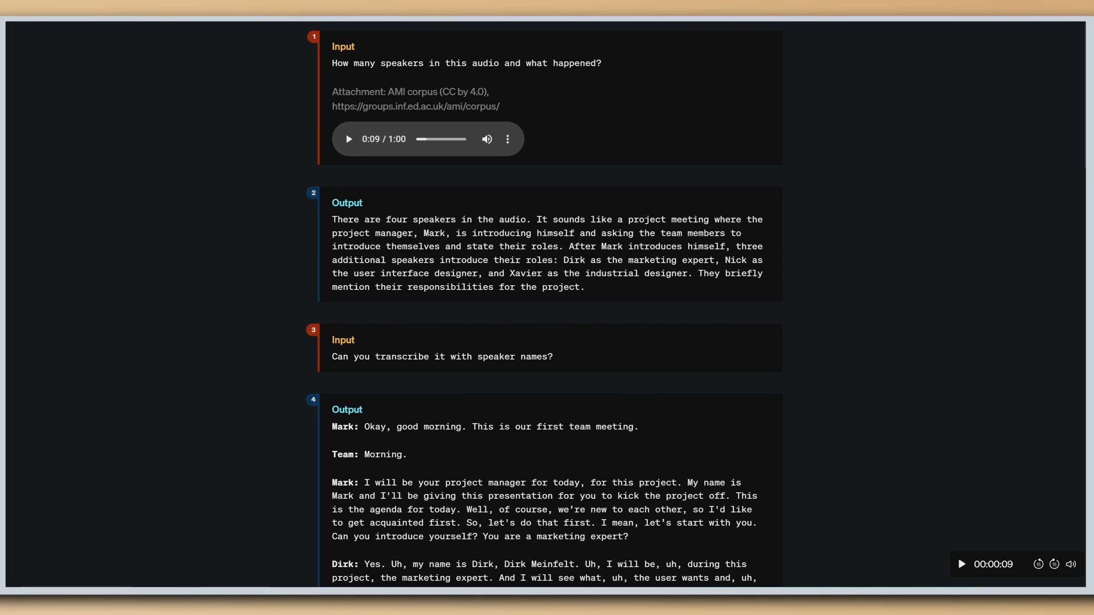
scroll("down", 3)
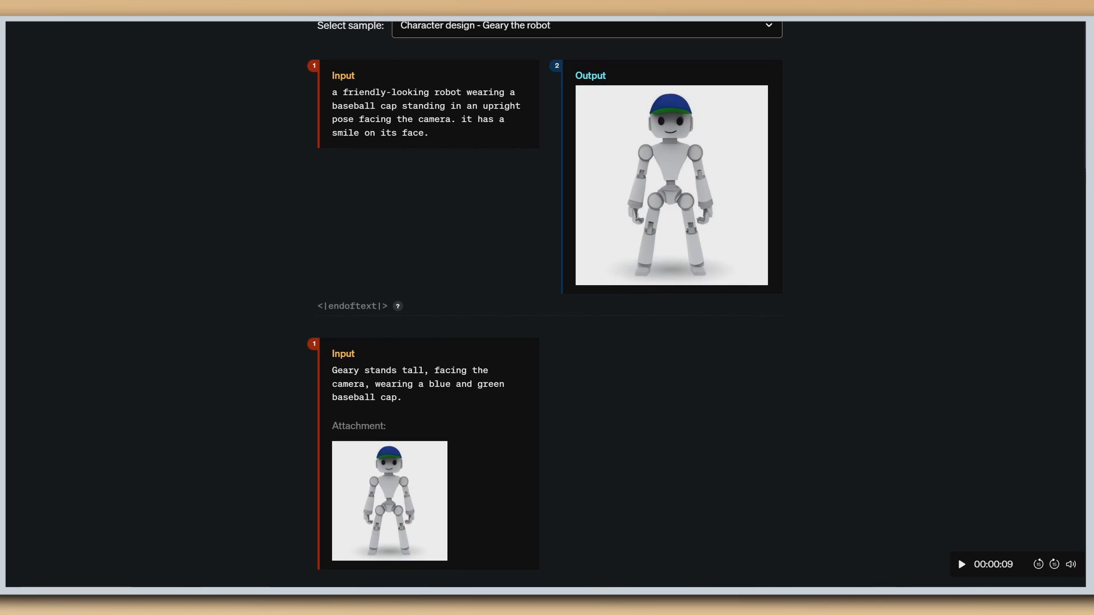
Step: Scroll through the Geary robot examples past frisbee and coding to the bicycle-riding one
scroll("down", 3)
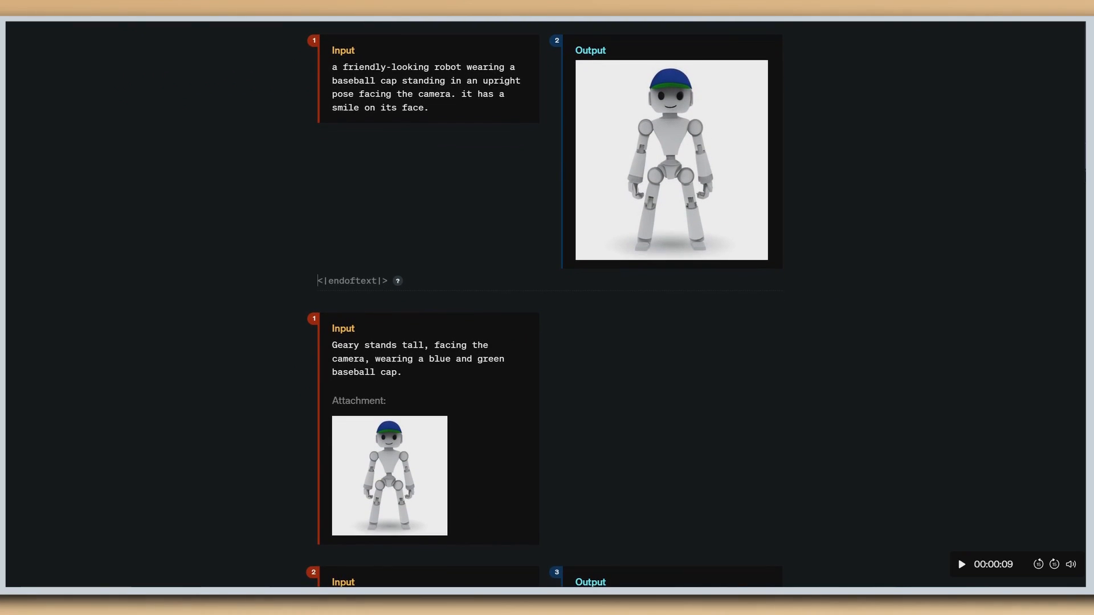
scroll("down", 3)
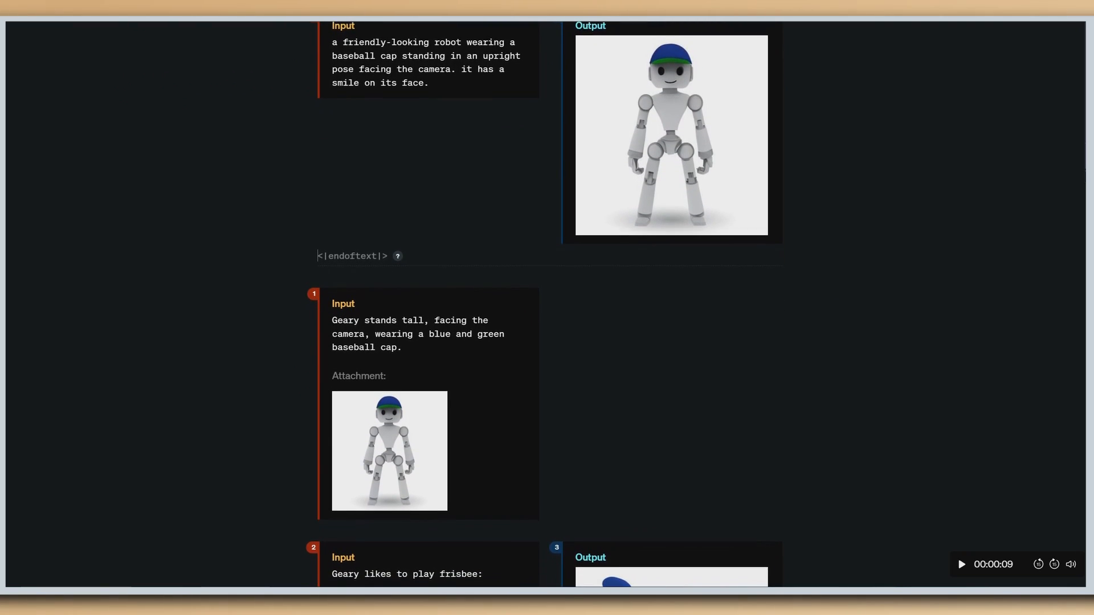
scroll("down", 3)
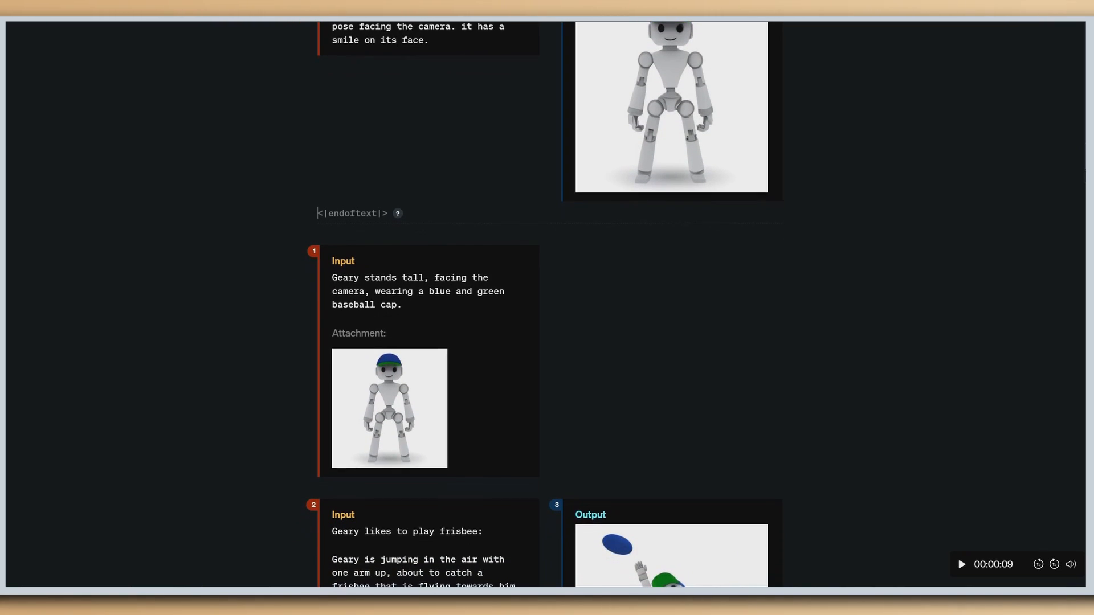
scroll("down", 3)
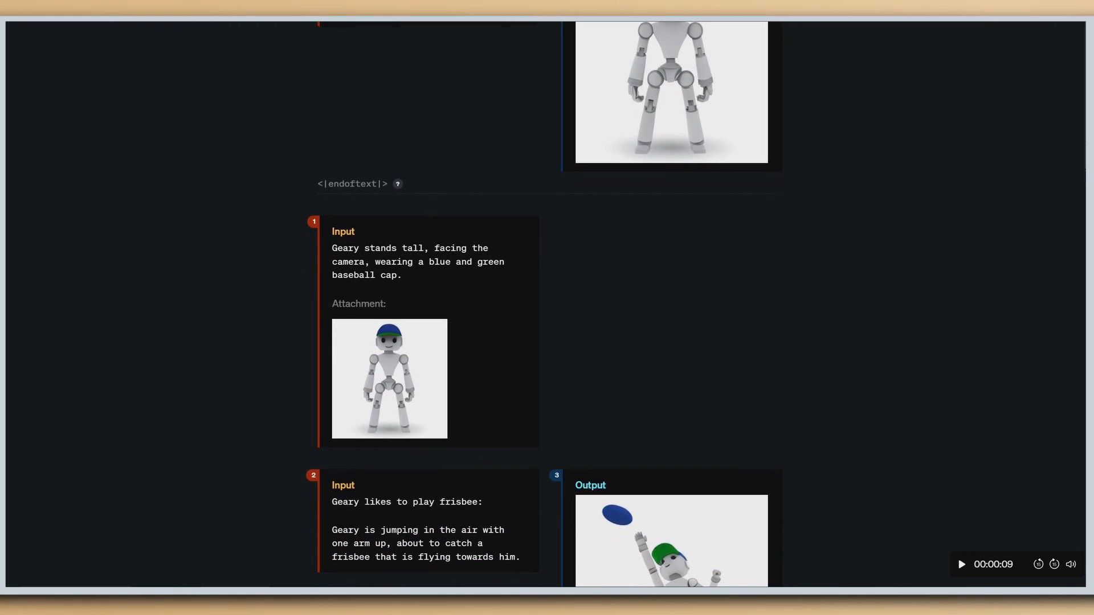
scroll("down", 3)
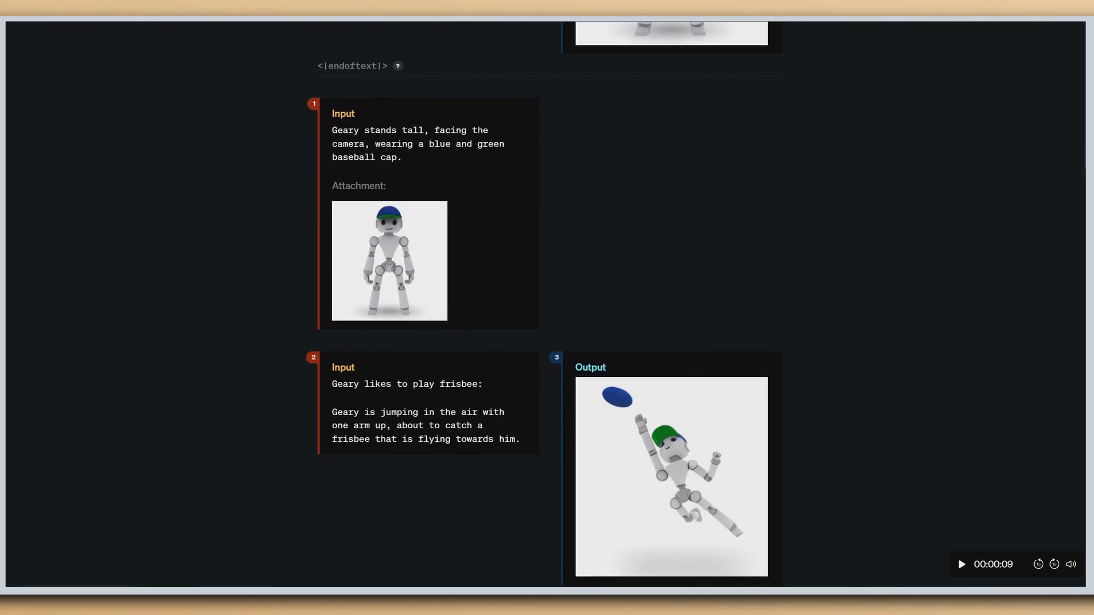
scroll("down", 3)
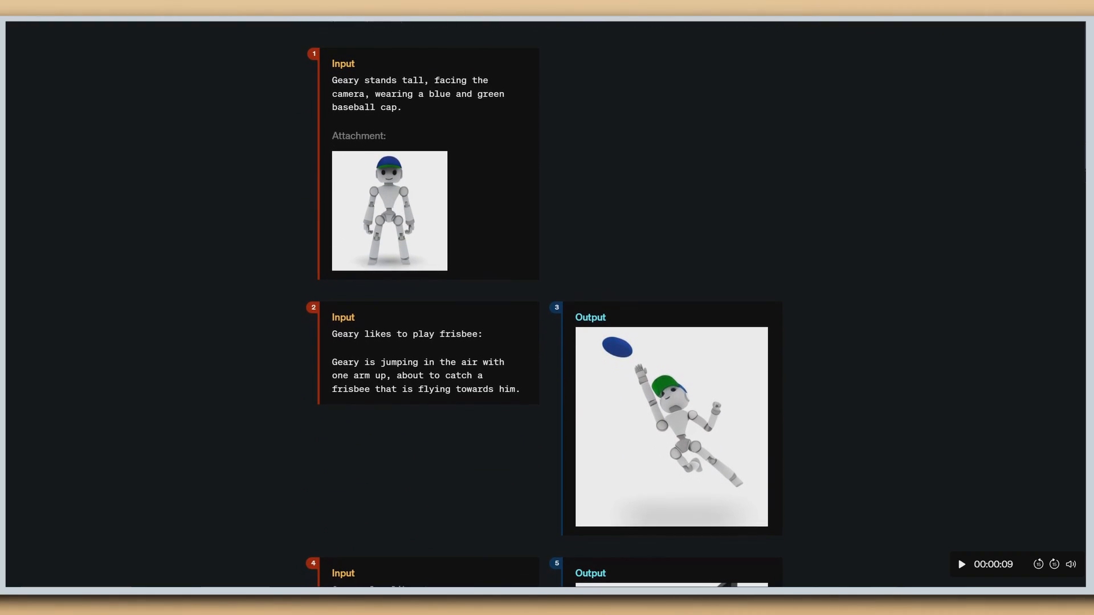
scroll("down", 3)
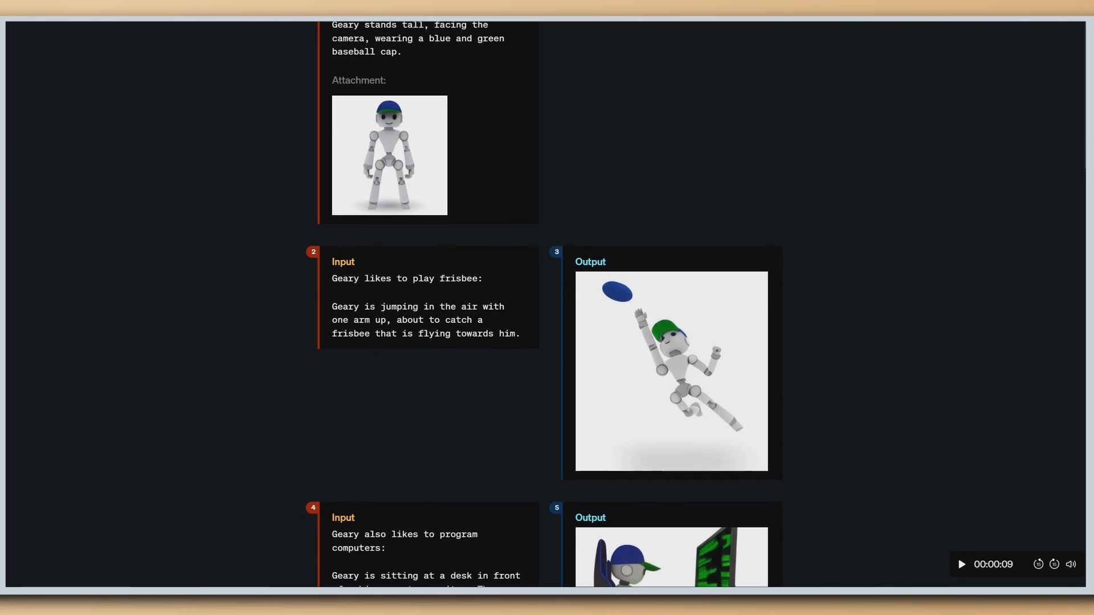
scroll("down", 3)
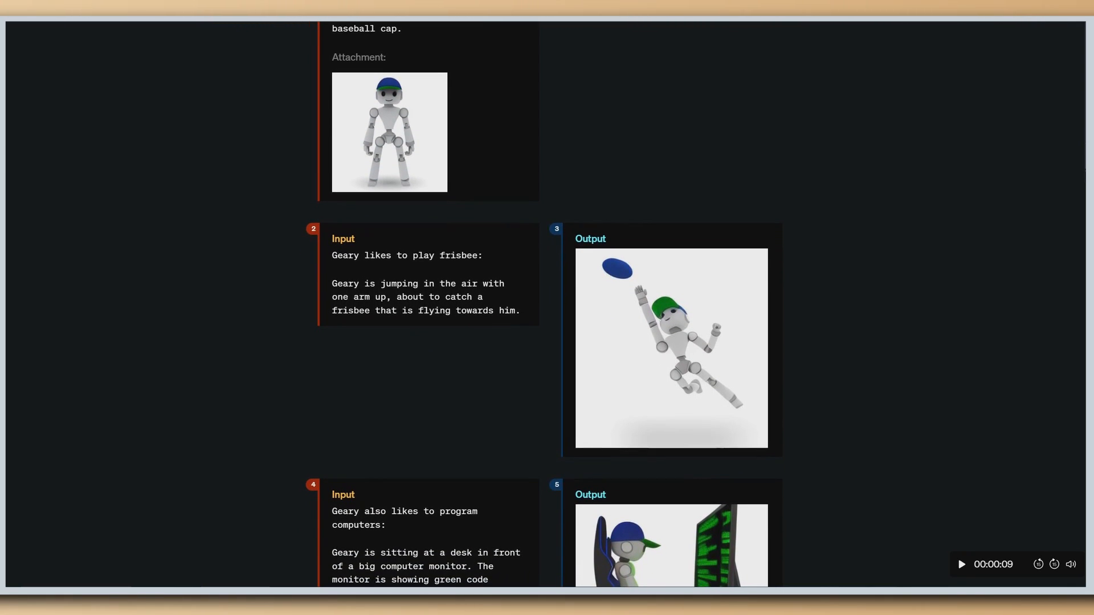
scroll("down", 3)
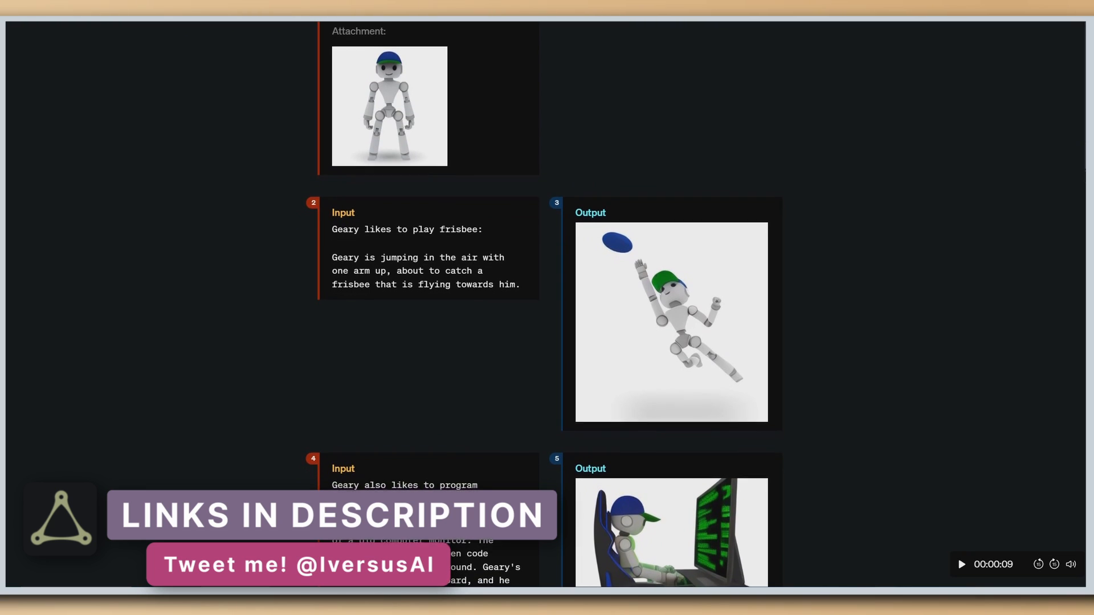
scroll("down", 3)
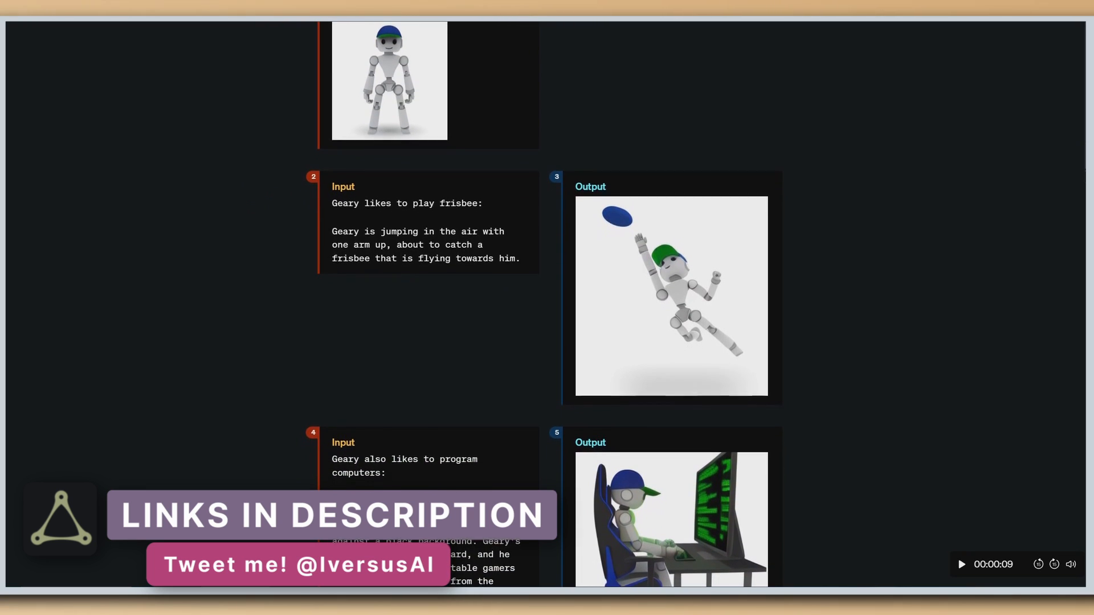
scroll("down", 3)
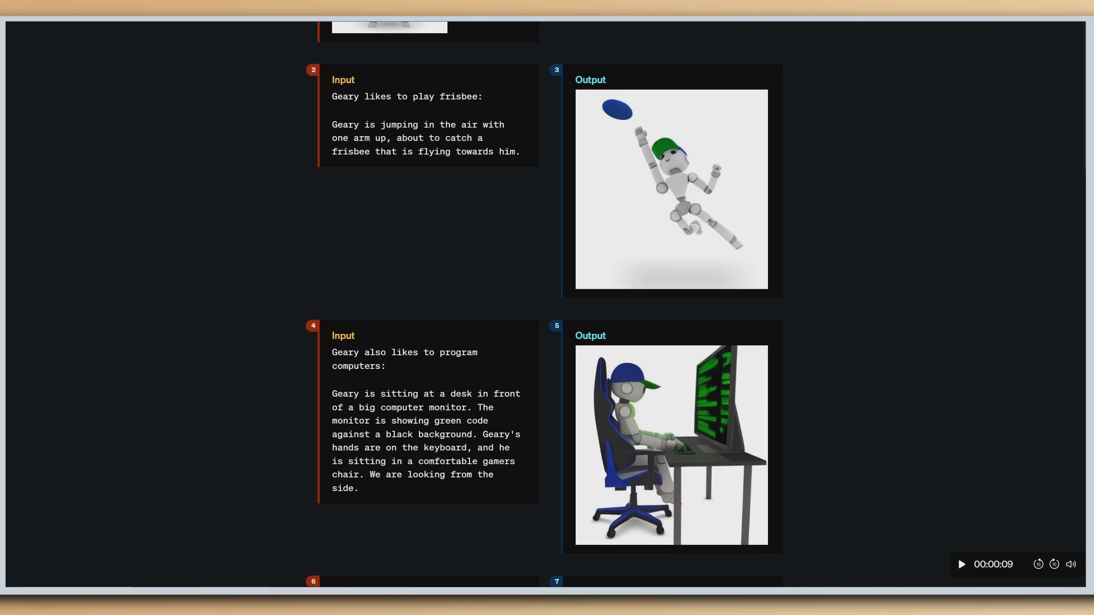
scroll("down", 3)
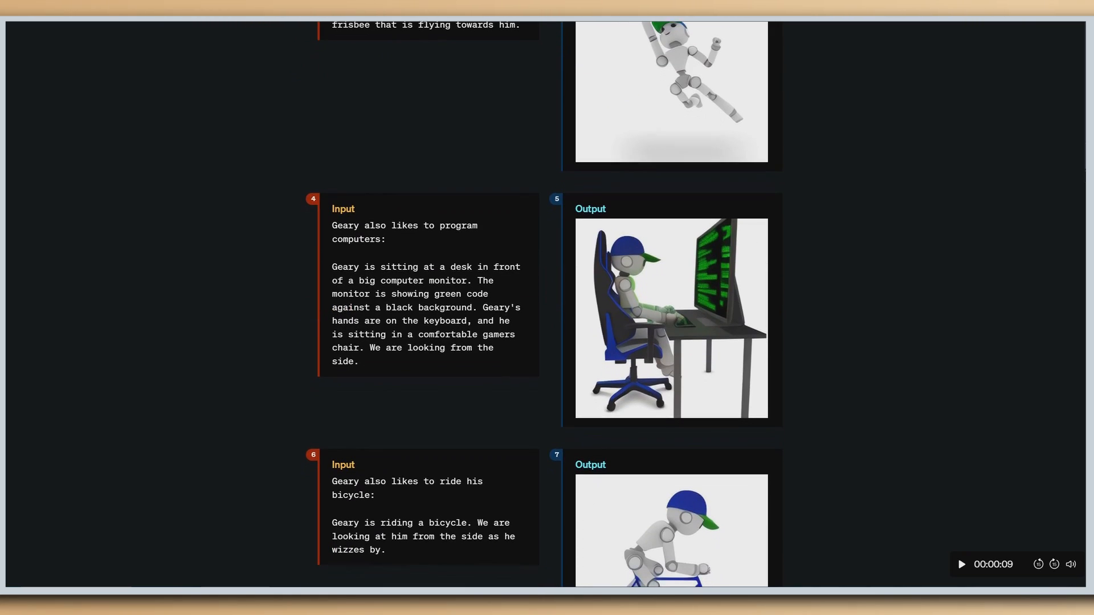
scroll("down", 3)
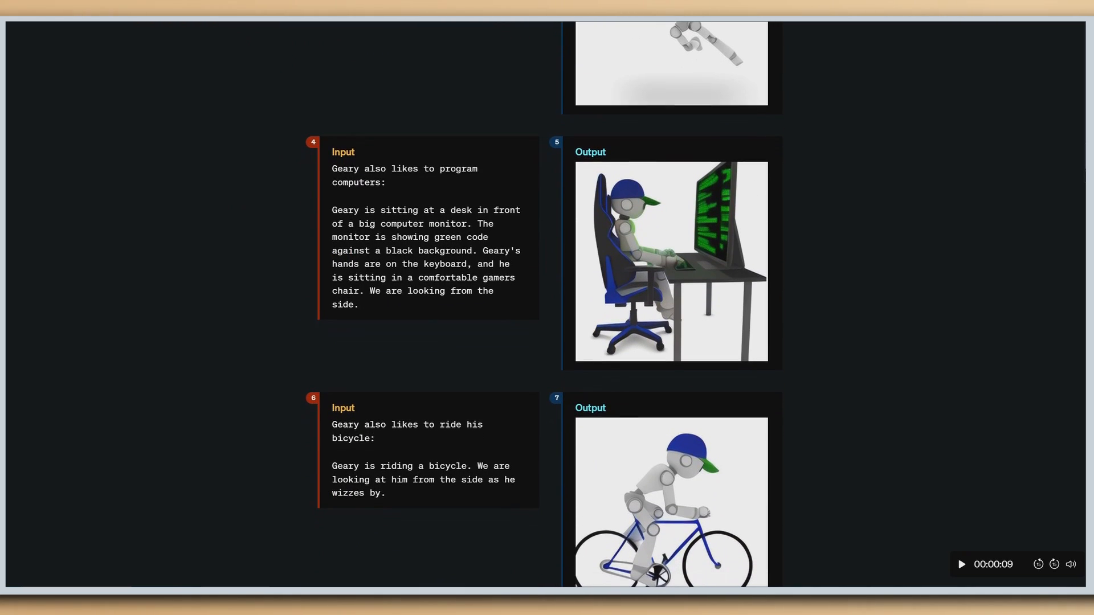
scroll("down", 3)
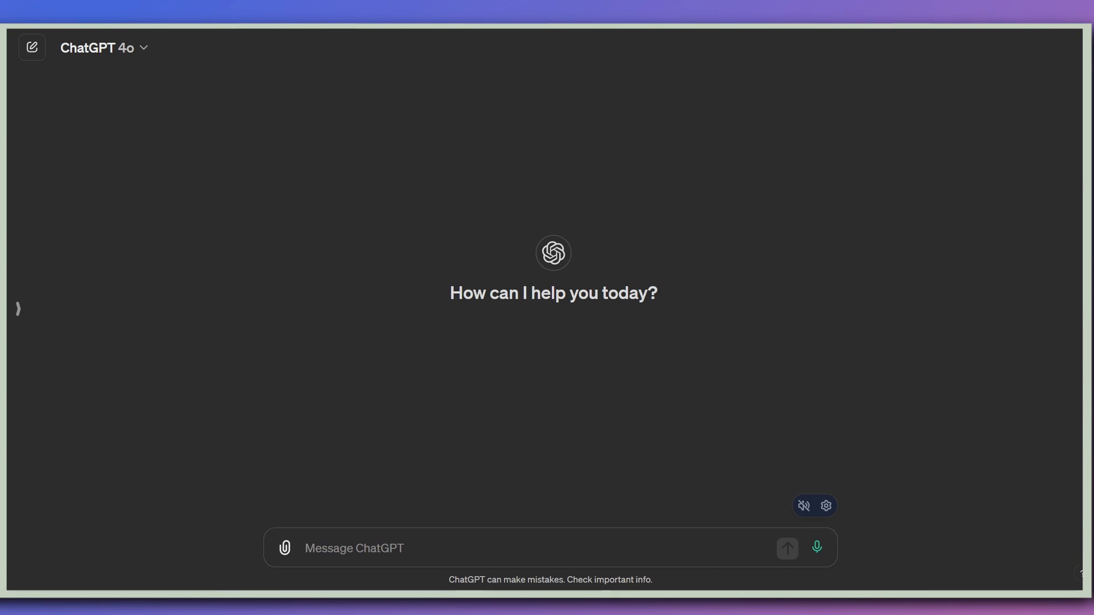
Step: Focus the Message ChatGPT box in a fresh GPT-4o chat, ready to write
left_click(353, 548)
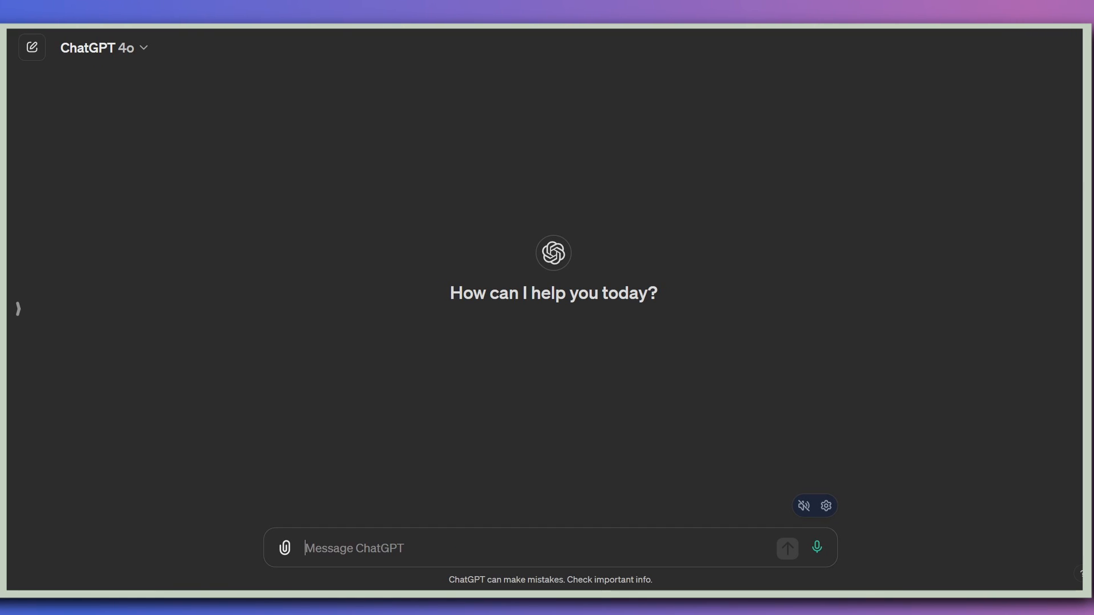
left_click(101, 48)
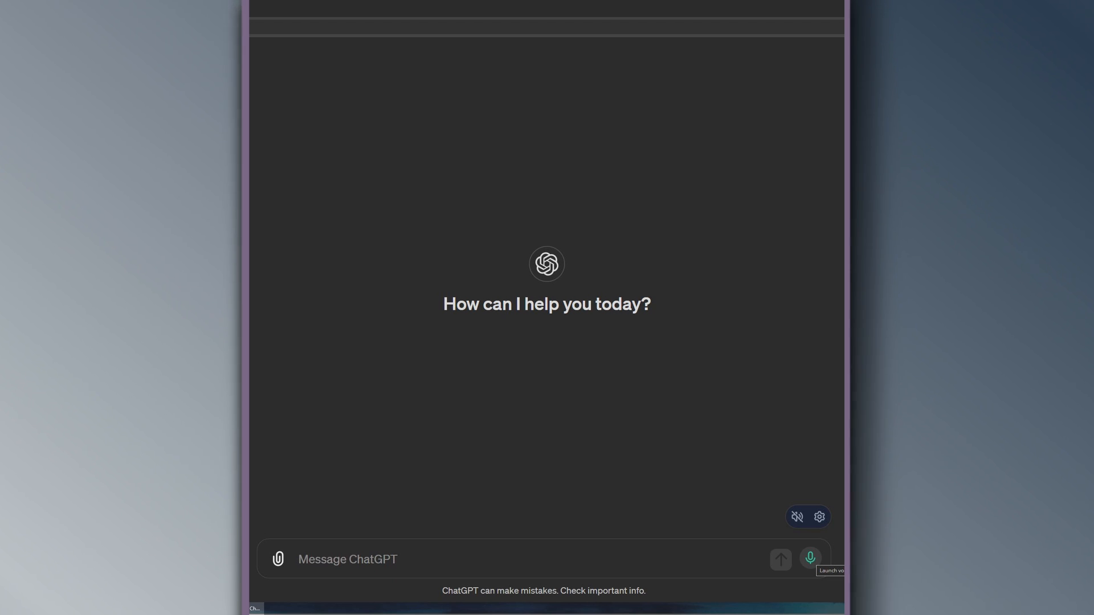
Step: Send a request for a children's story that also helps teach something
type("I'd like")
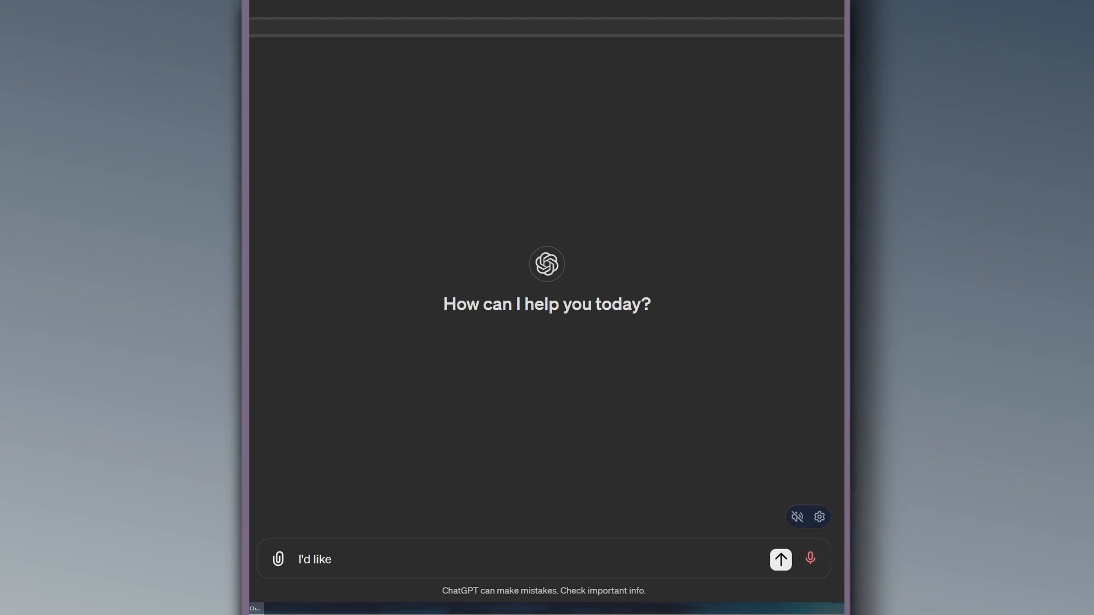
type("you to tell me")
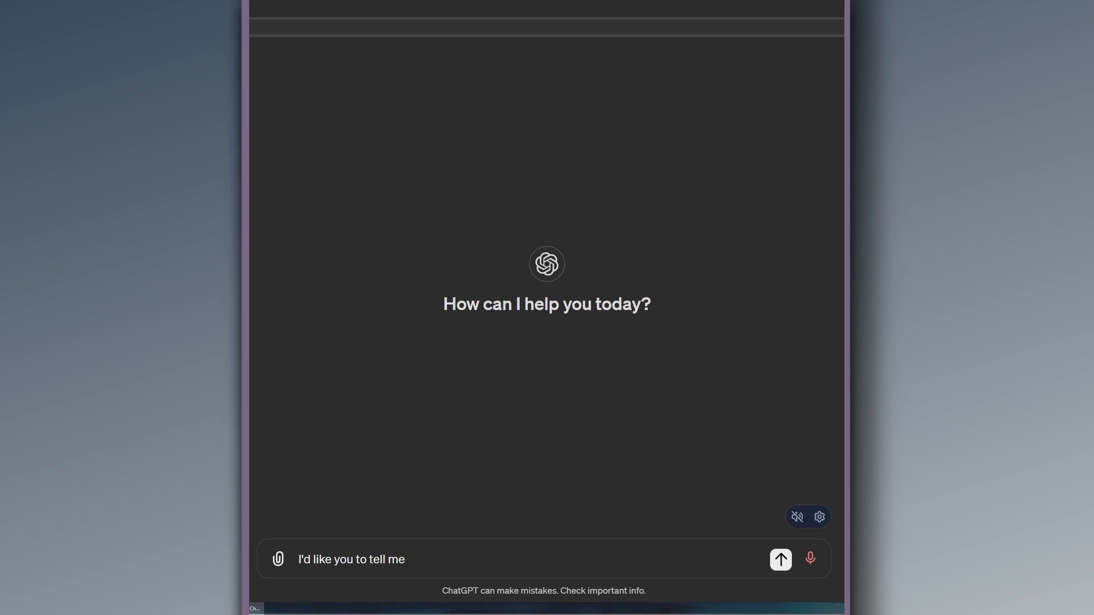
type("a story")
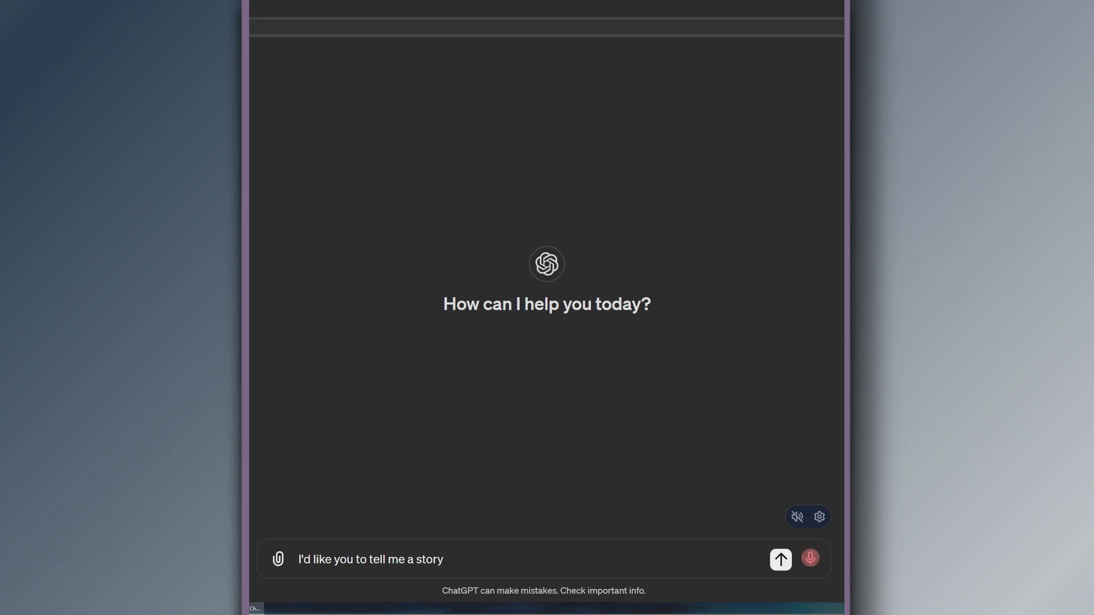
type("a children's story about a little red ball")
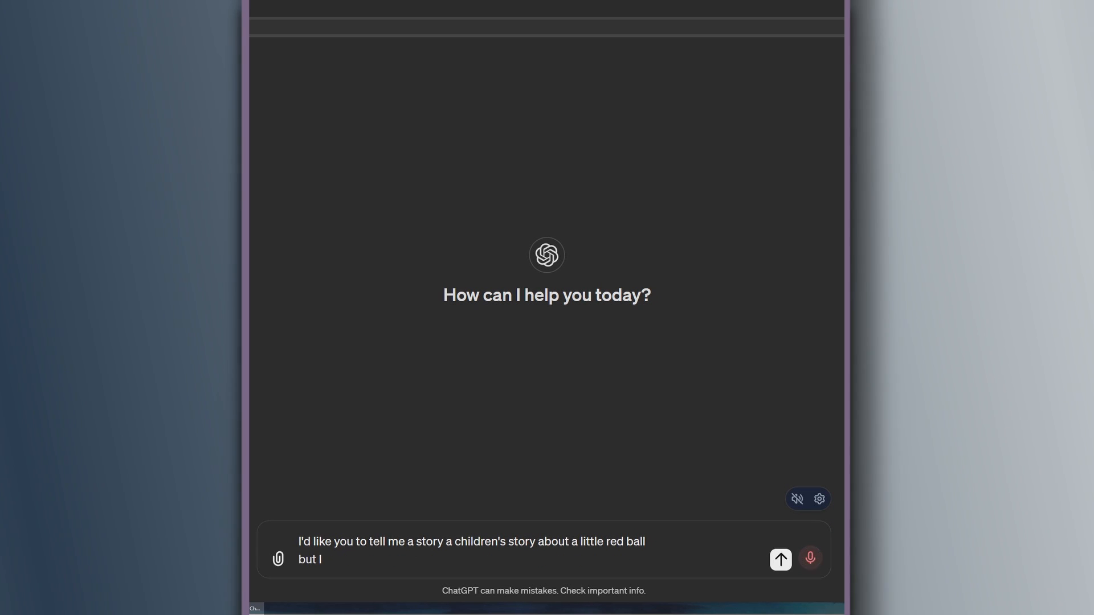
type("want it to also help me understand the")
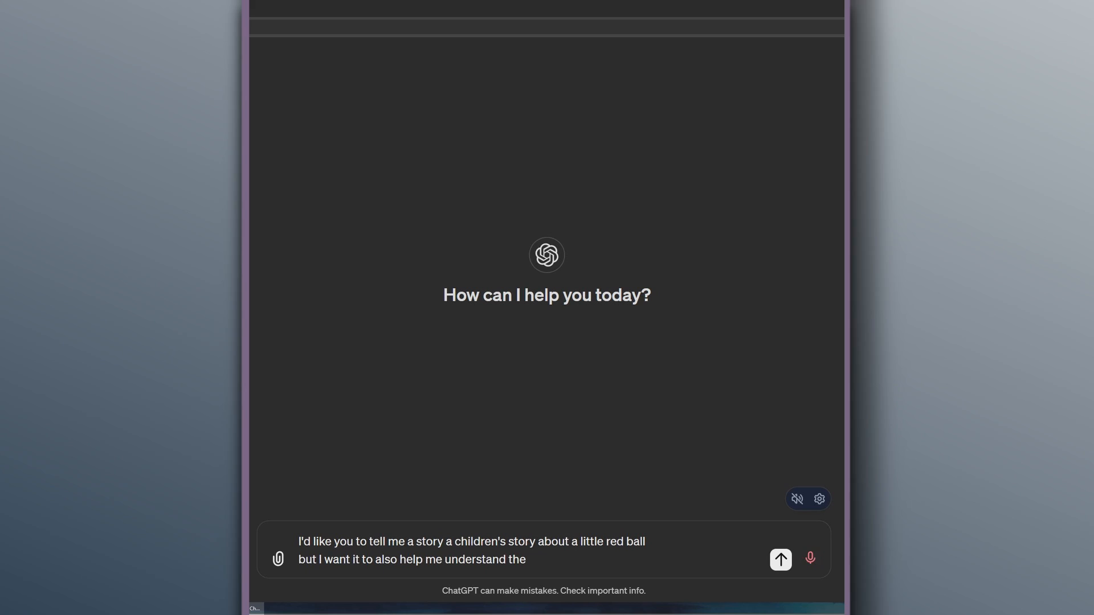
left_click(779, 558)
type("is")
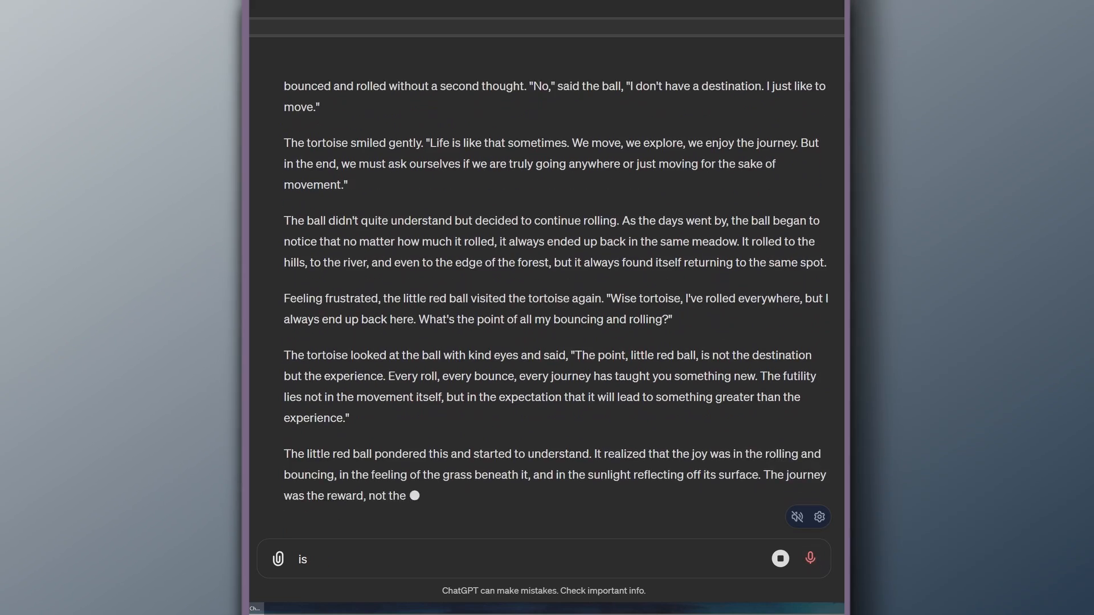
Step: Send the follow-up question asking whether Speedy is much faster
type("Speedy much faster")
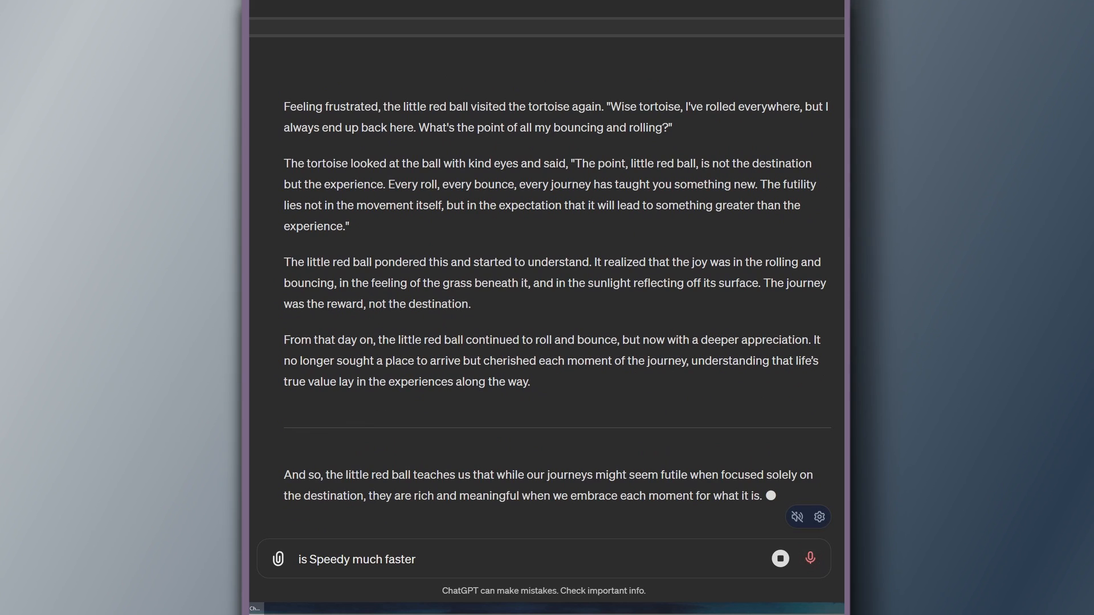
left_click(779, 559)
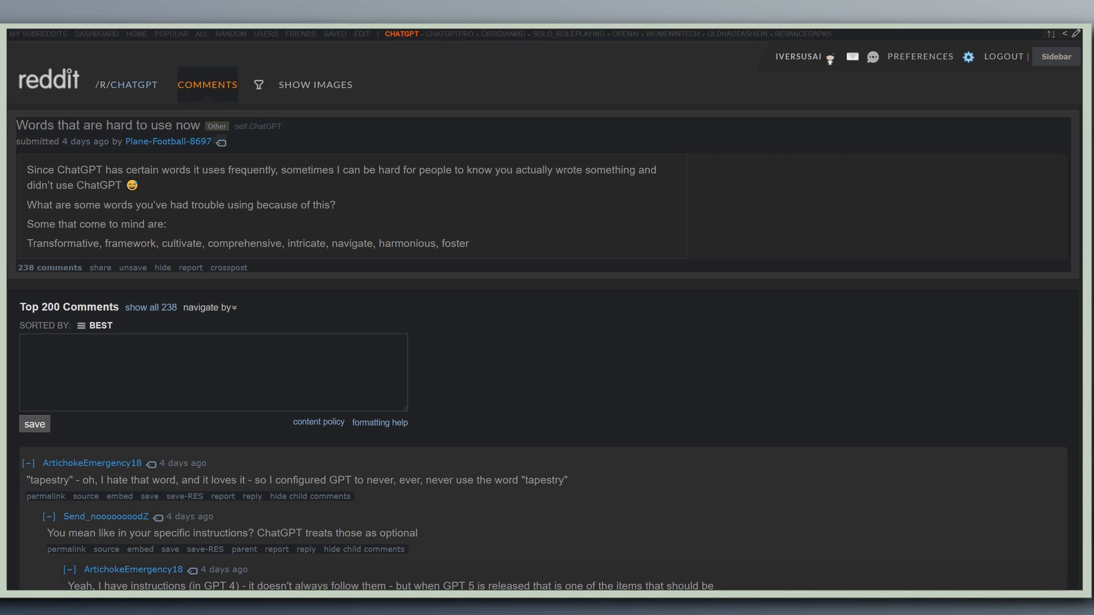
mouse_move(62, 472)
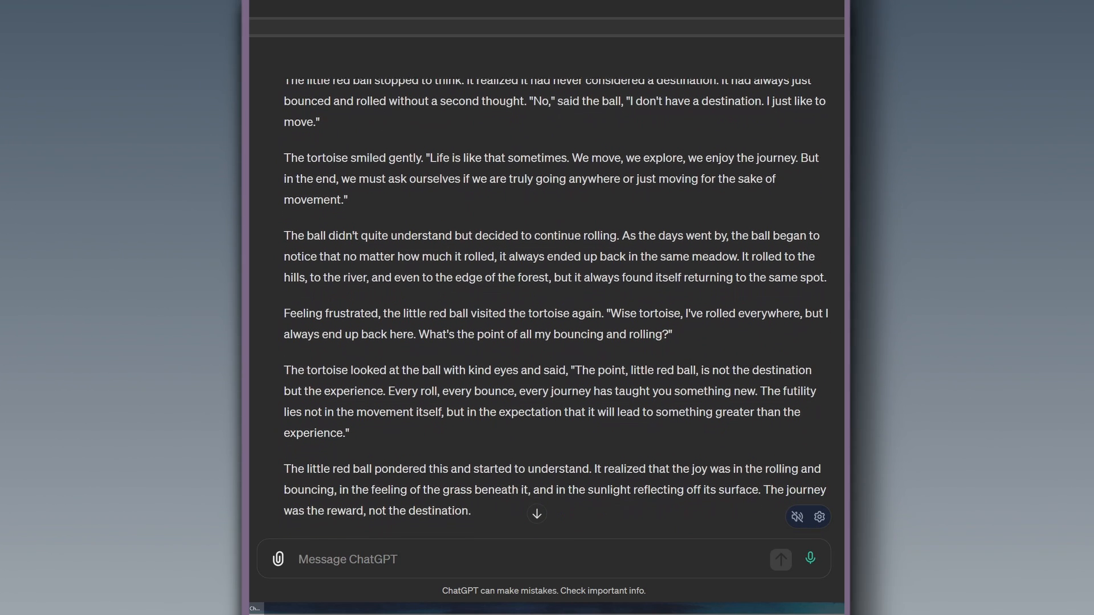
scroll("down", 3)
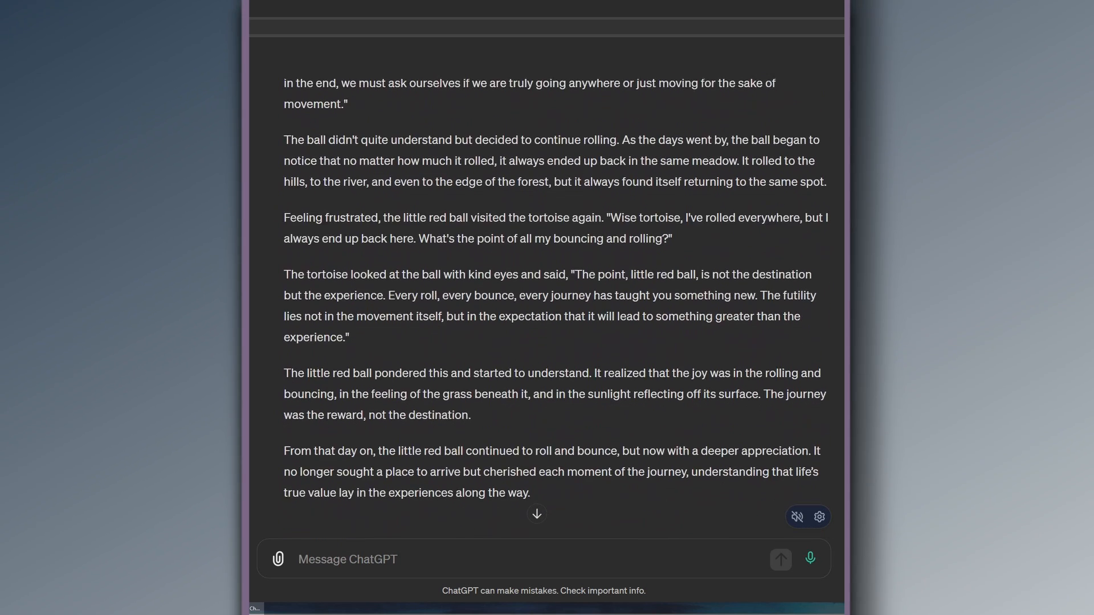
scroll("down", 3)
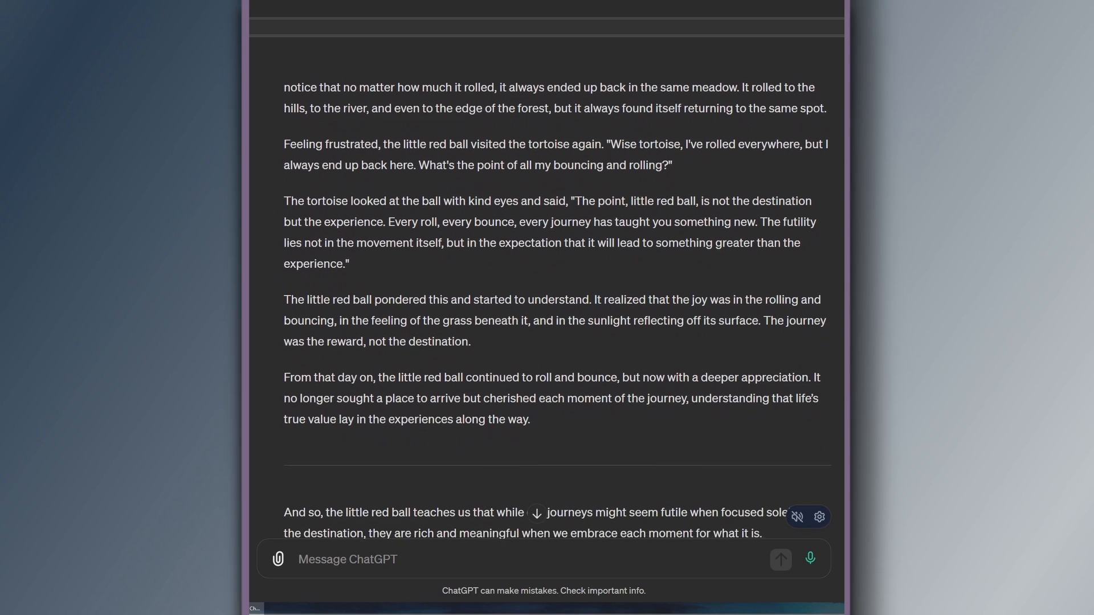
scroll("down", 3)
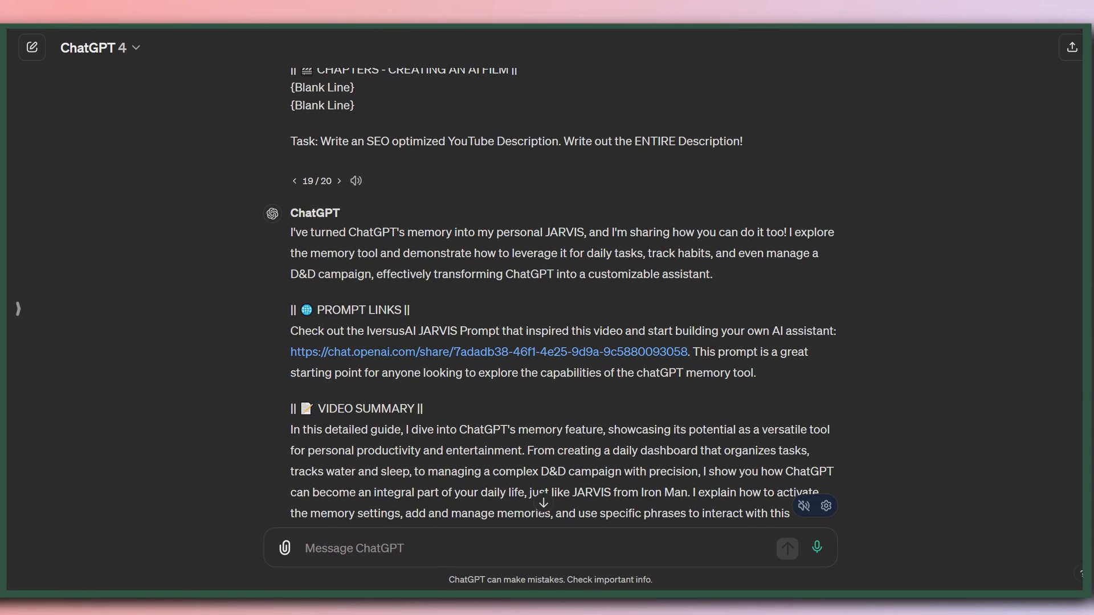
Step: Switch from the GPT-4 response 19/20 to the GPT-4o response 20/20 of the JARVIS description
left_click_drag(336, 231, 712, 274)
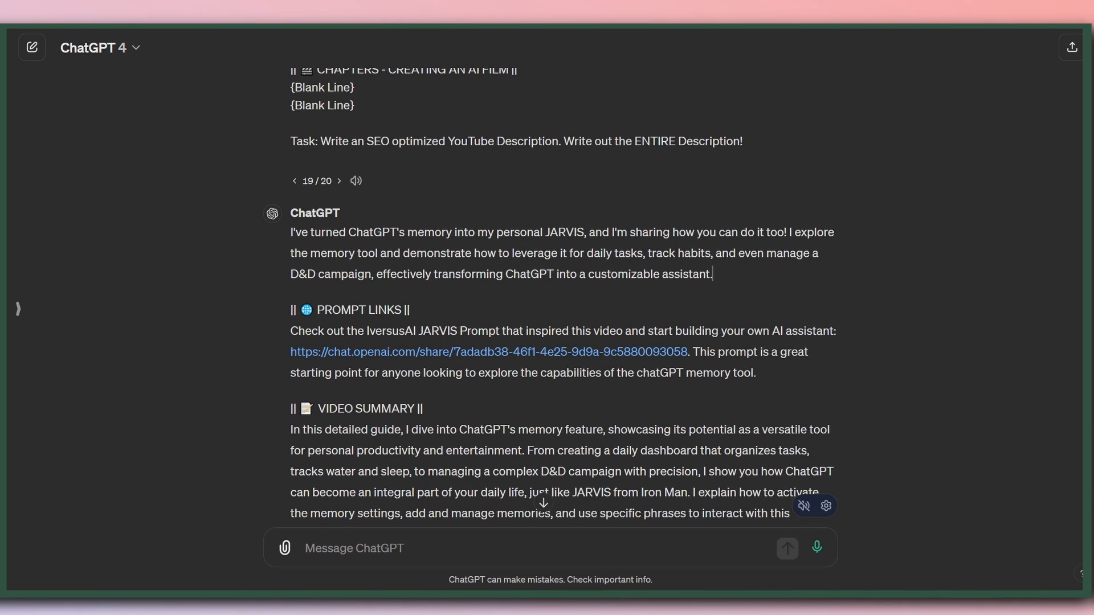
left_click(339, 181)
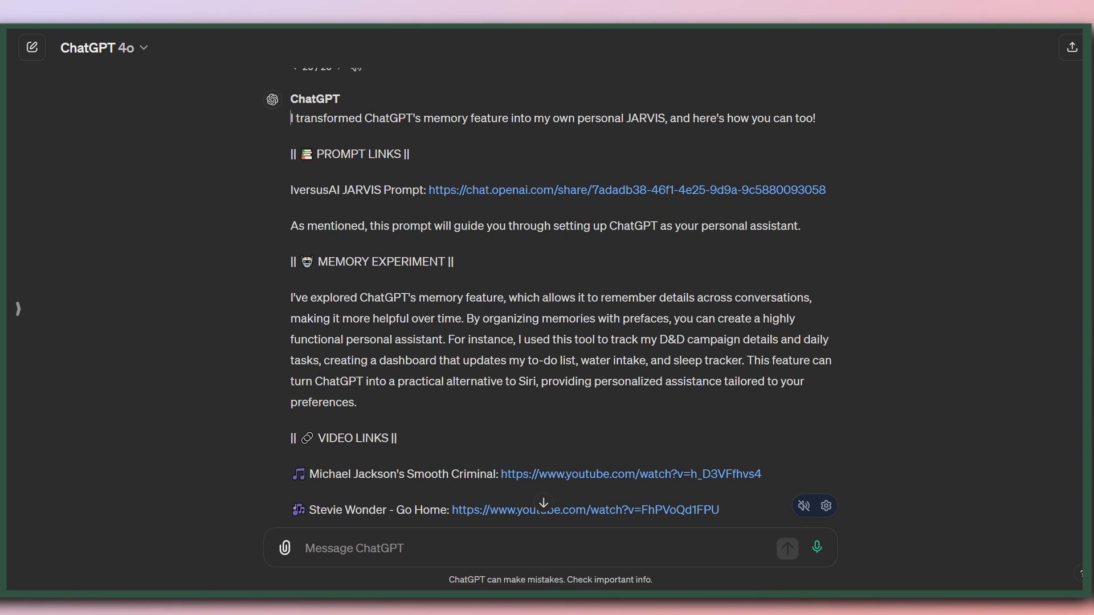
Step: Return to the little red ball story conversation from the chat history
left_click_drag(291, 298, 355, 402)
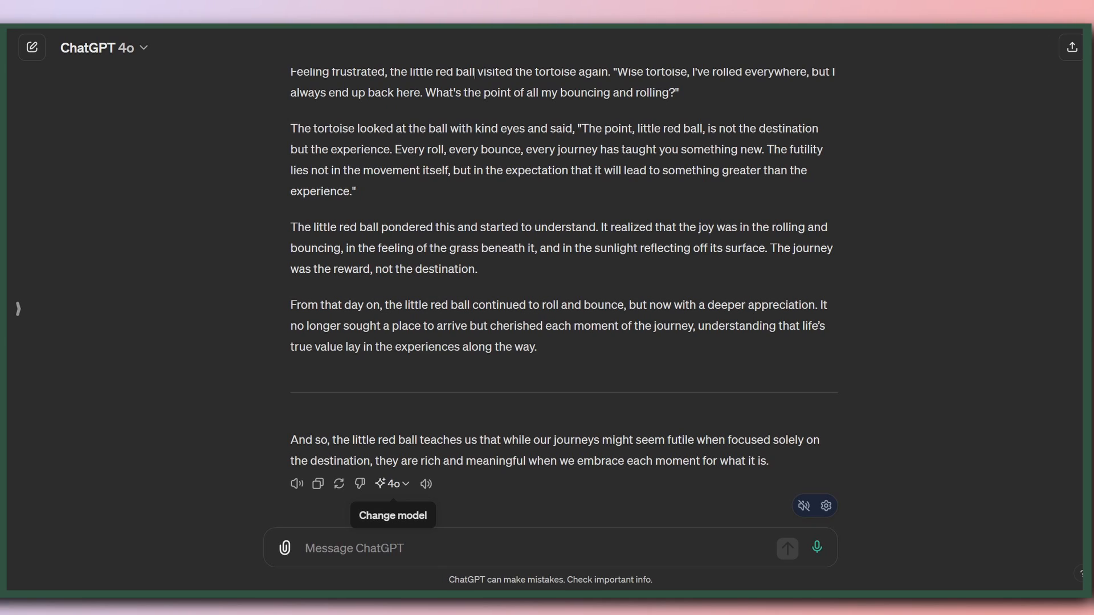
Step: Show the GPT-4o / GPT-4 / GPT-3.5 regenerate menu under the red ball story reply
left_click(392, 483)
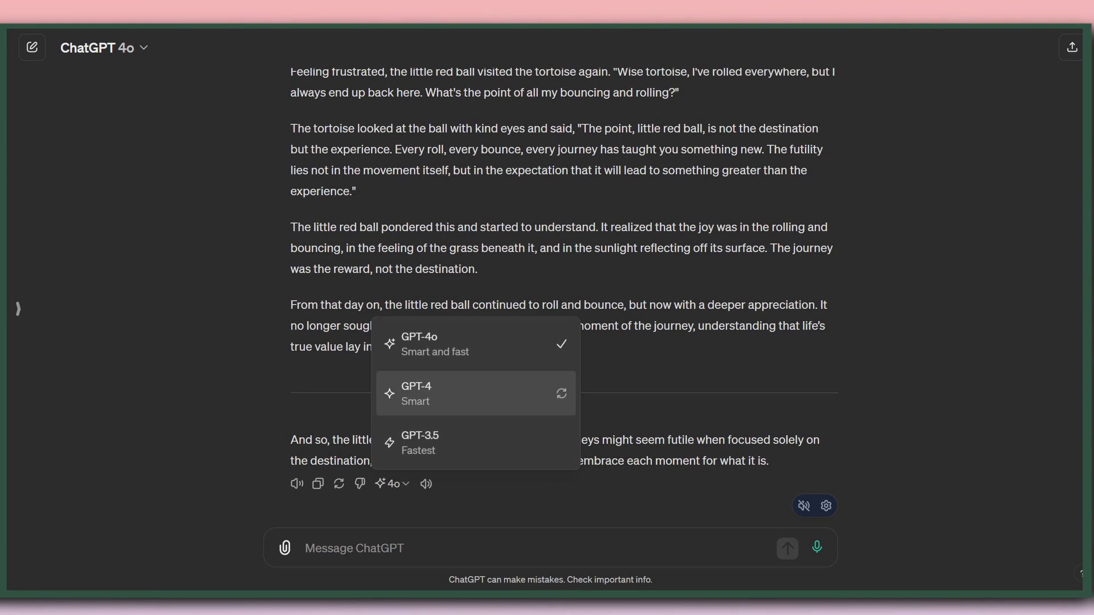
mouse_move(476, 442)
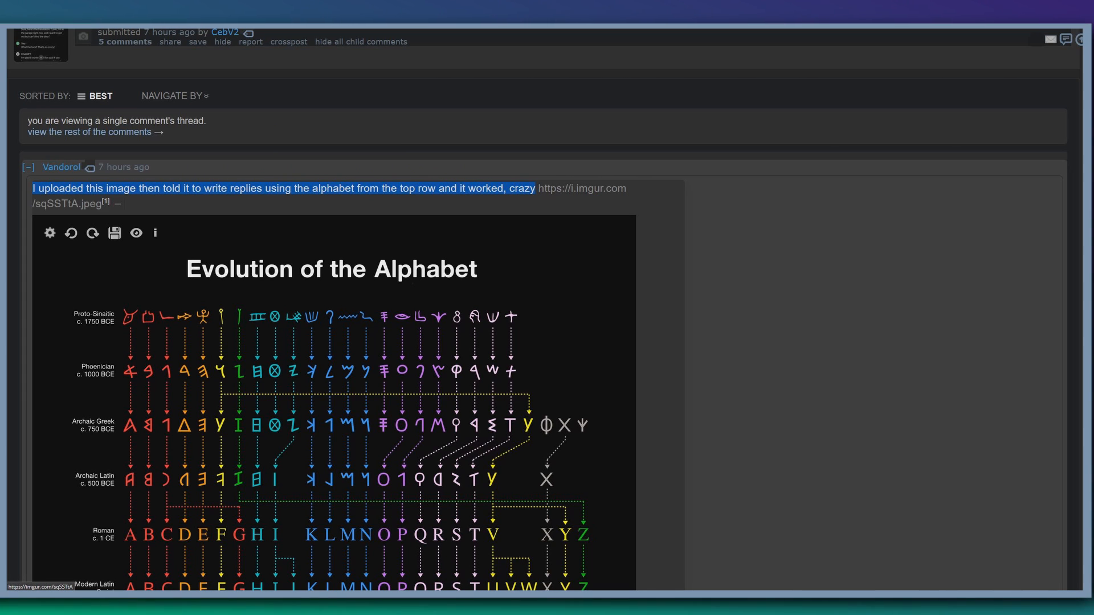
Step: Scroll the Reddit thread to the mobile ChatGPT screenshot replying in ancient alphabet symbols
scroll("down", 3)
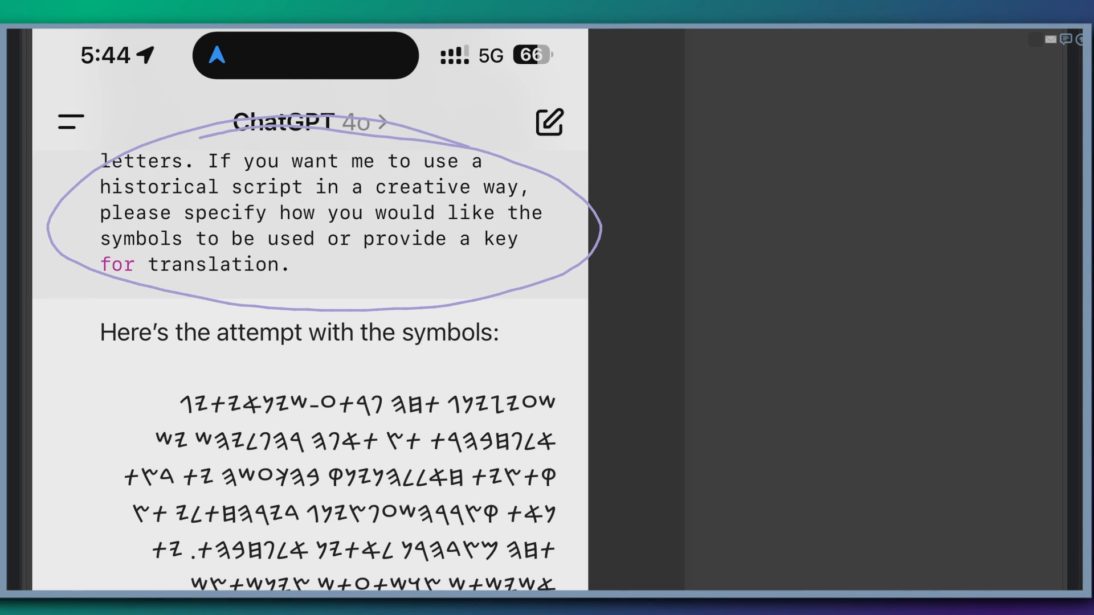
scroll("down", 3)
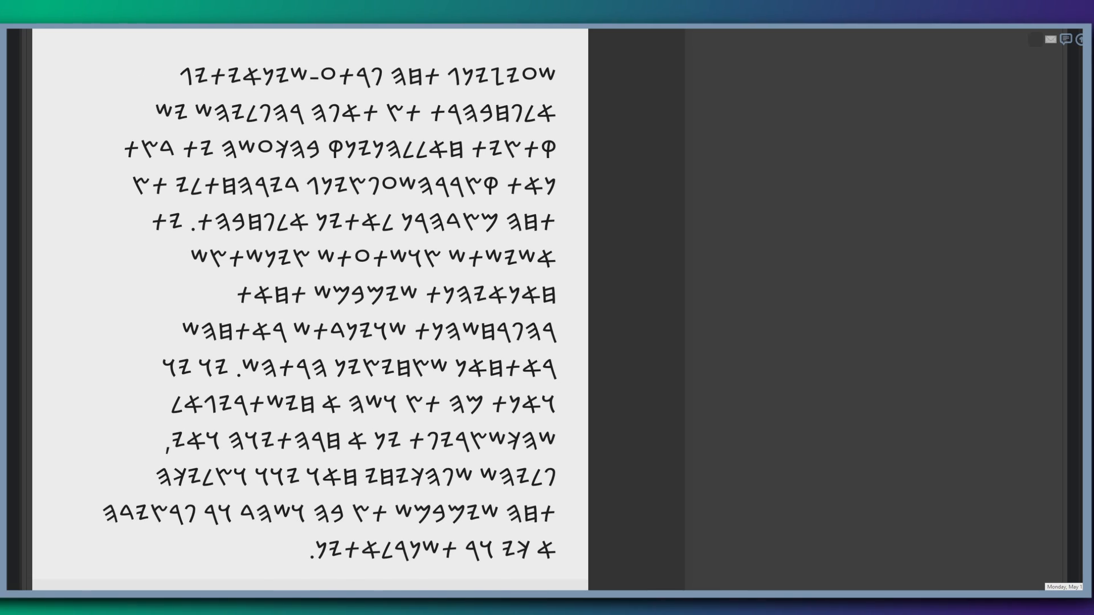
scroll("down", 3)
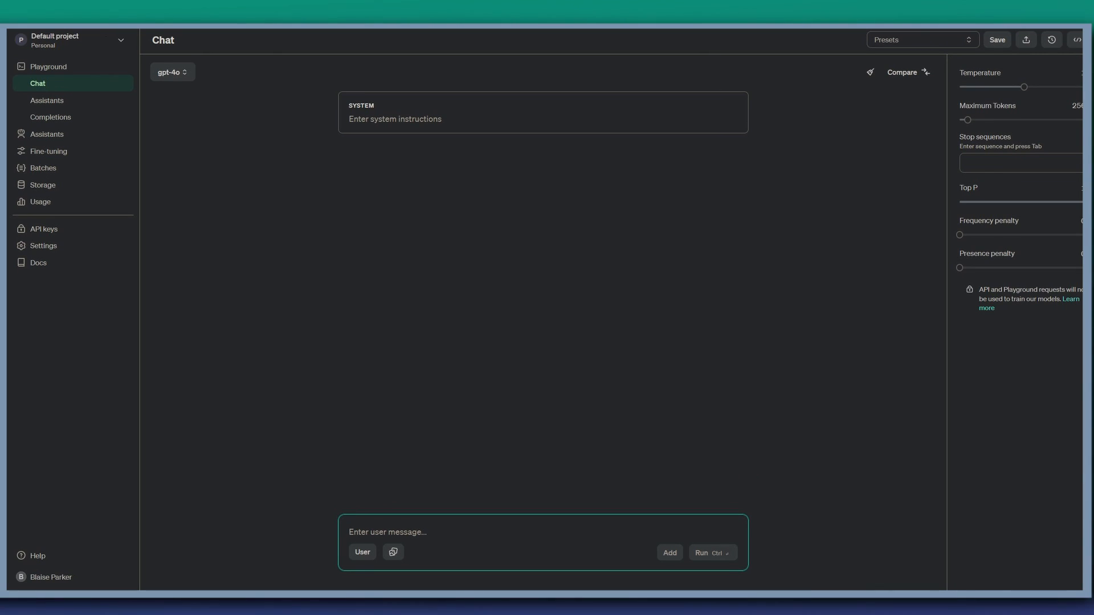
Step: Begin the user message that will hold the imgur alphabet link and the Ancient Greek symbols question
left_click(172, 71)
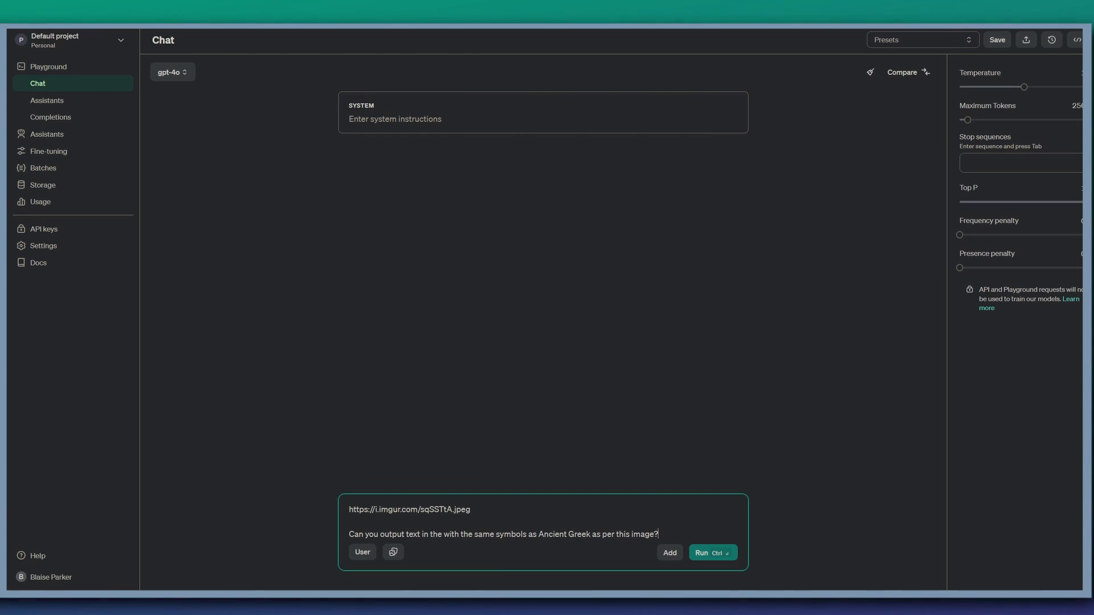
left_click(711, 552)
type("This is an image of text on the wall of Michael Jackson's studio. It is a quote from a famous musician he admired. Can you read the entire quote, please?")
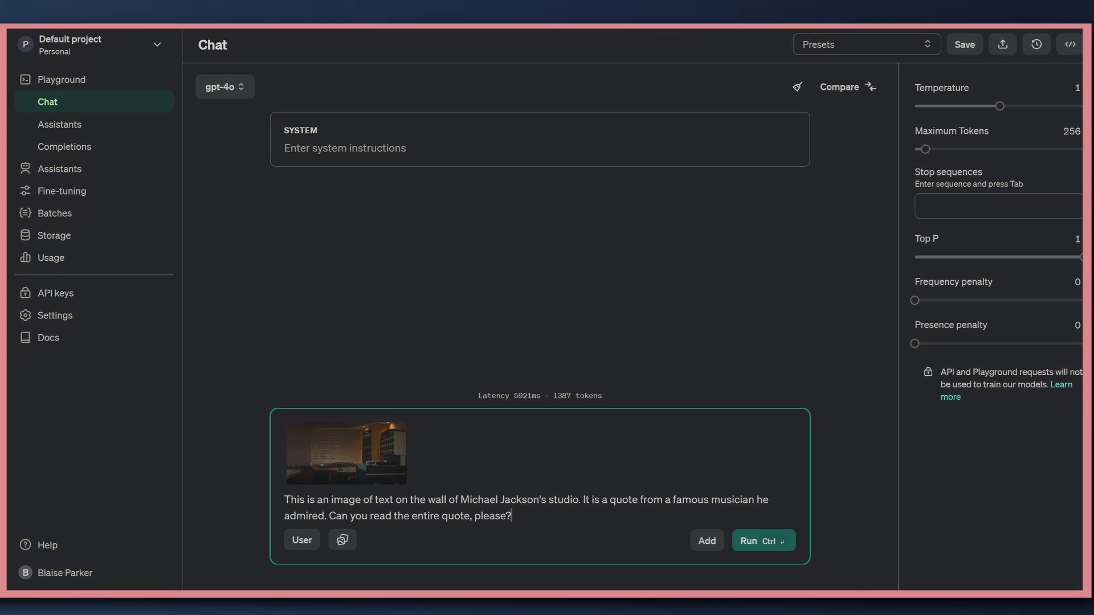
Step: Run the quote-reading request so GPT-4o transcribes the Michael Jackson studio wall quote
left_click(749, 540)
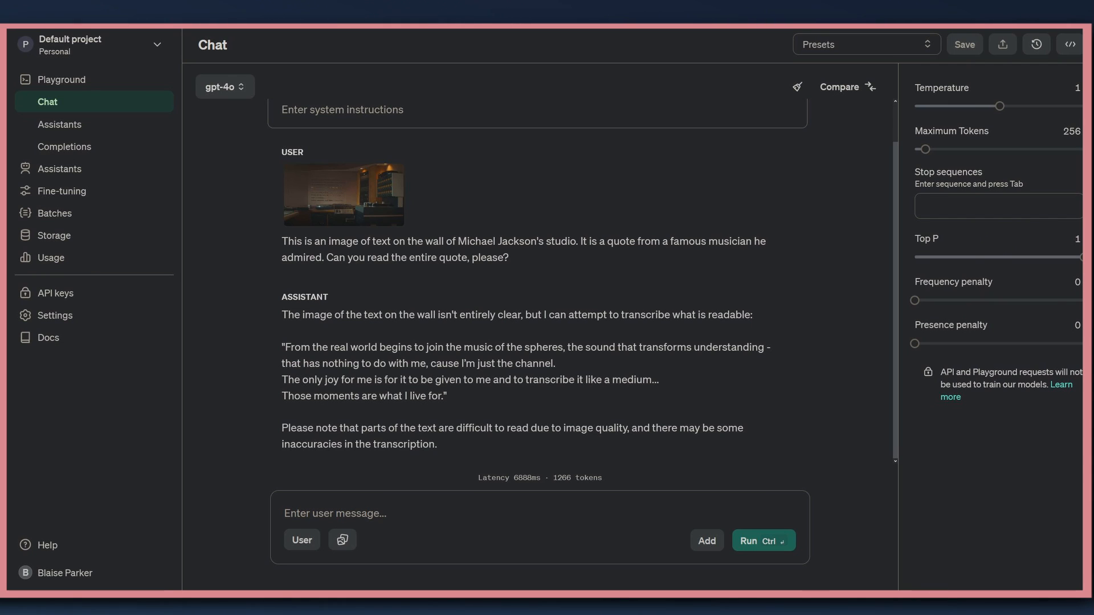
left_click(747, 540)
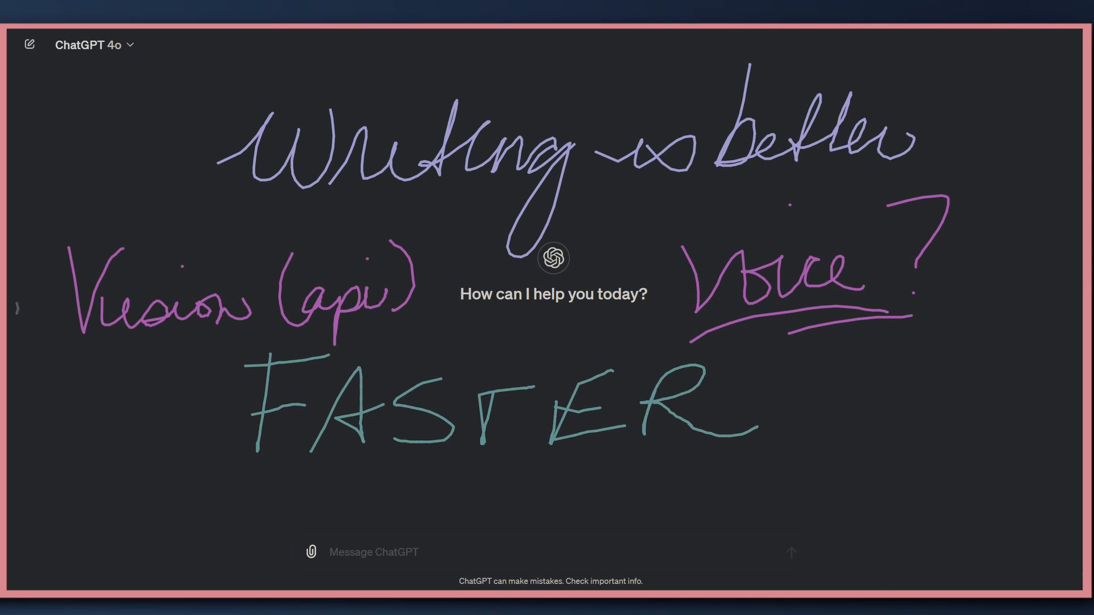
Step: Underline the handwritten FASTER and start a small sketch to its right
left_click_drag(251, 496, 806, 481)
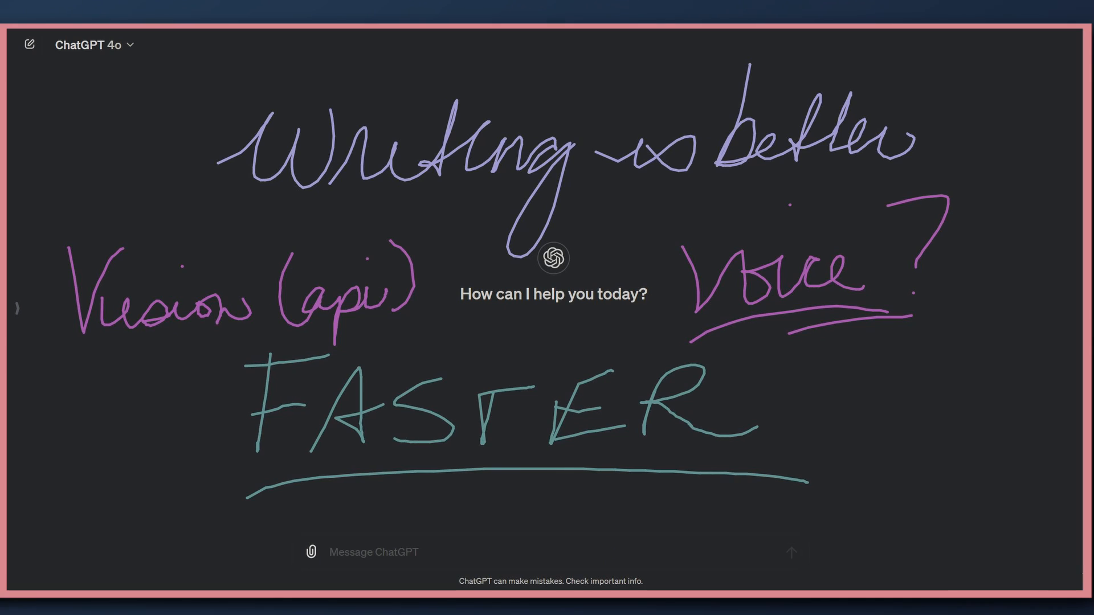
left_click_drag(921, 363, 917, 523)
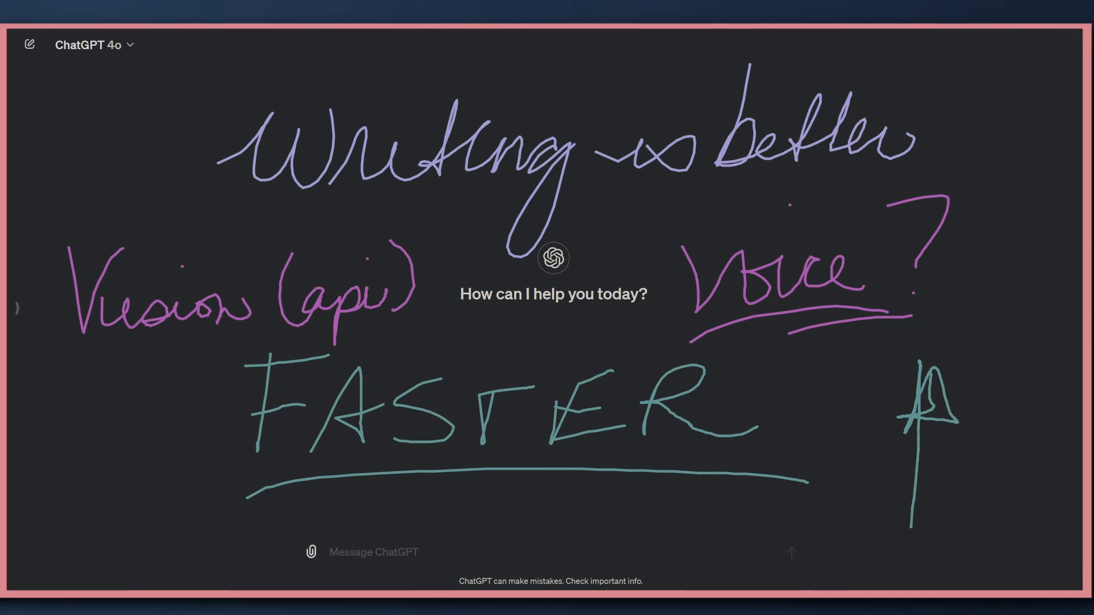